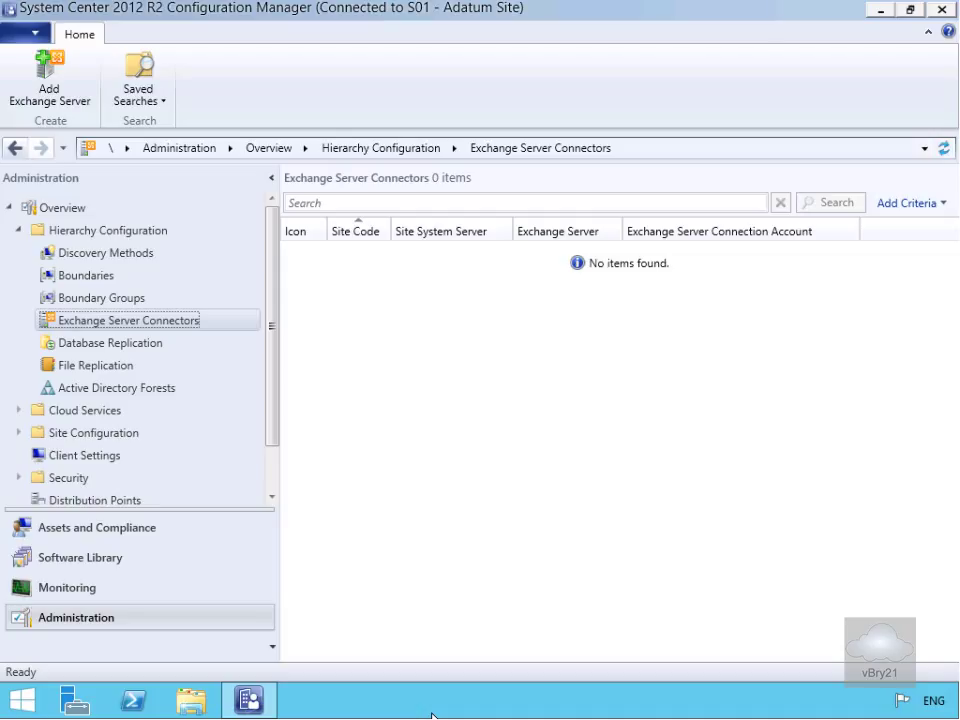
mouse_move(75, 617)
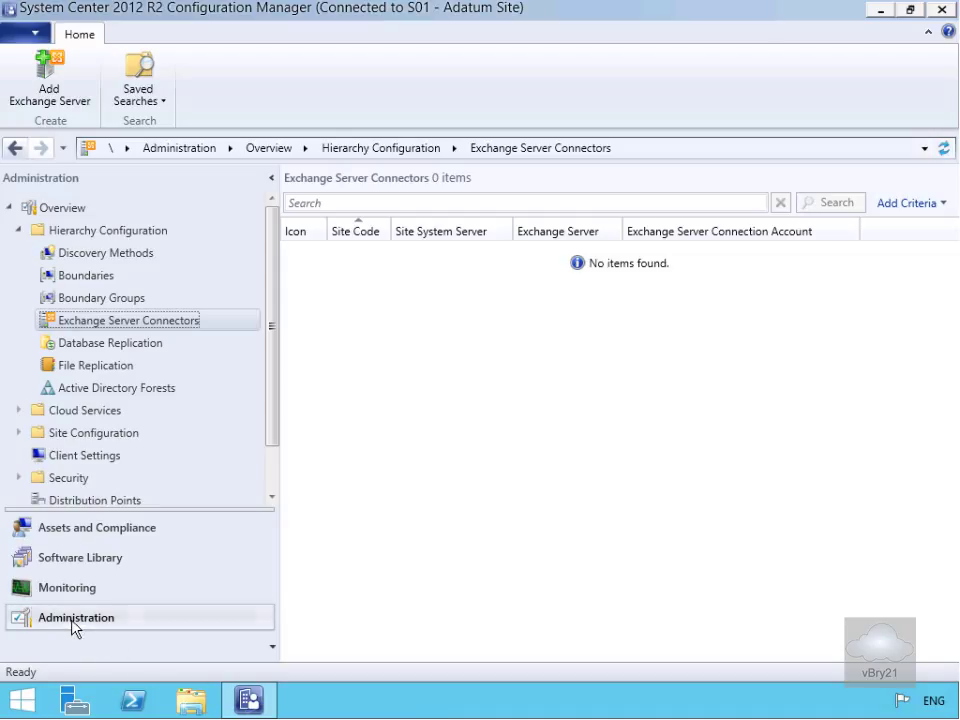
mouse_move(87, 275)
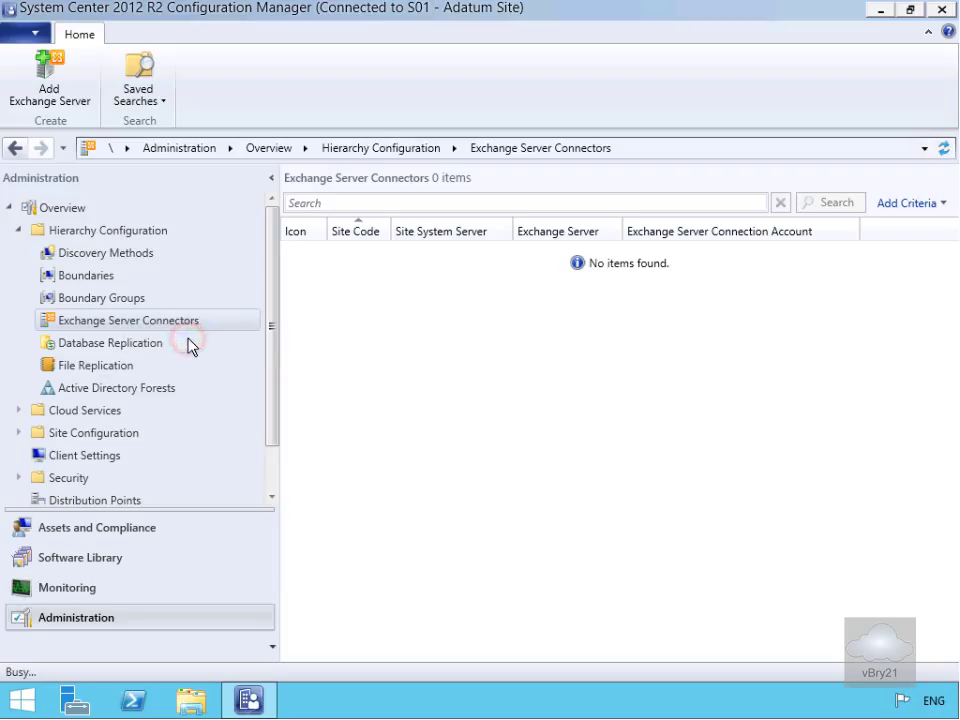
left_click(49, 80)
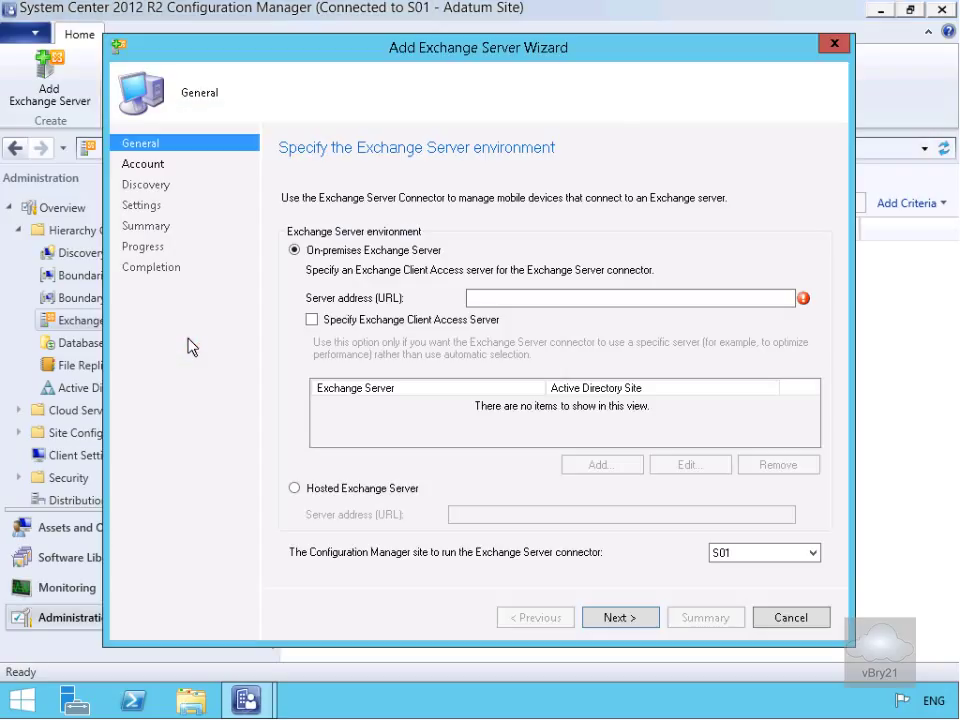
mouse_move(312, 319)
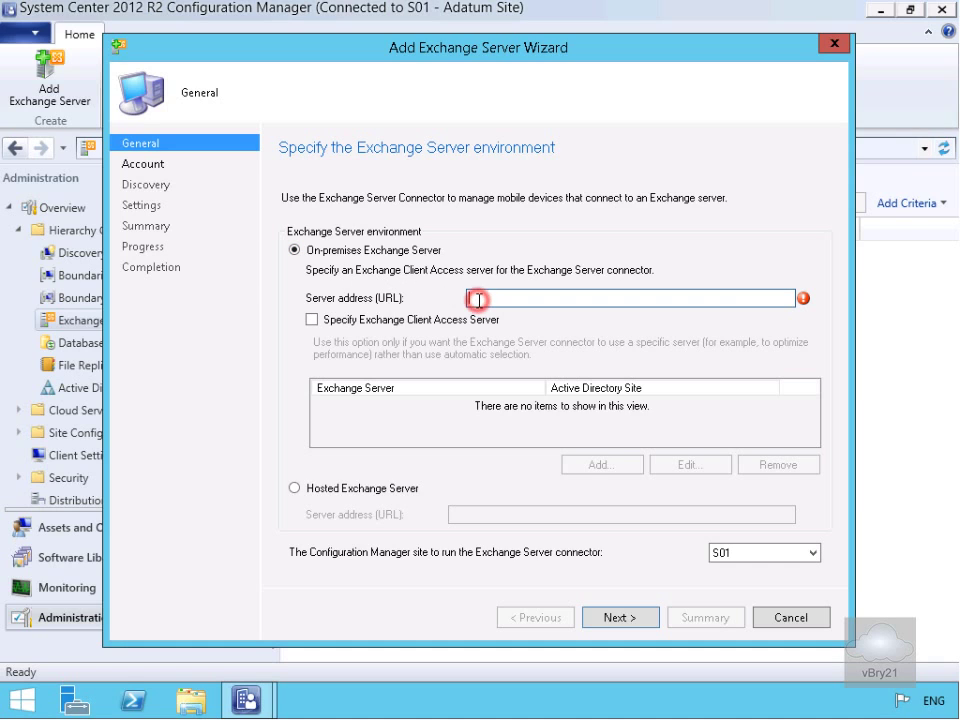
type("http://mail.adatum.com")
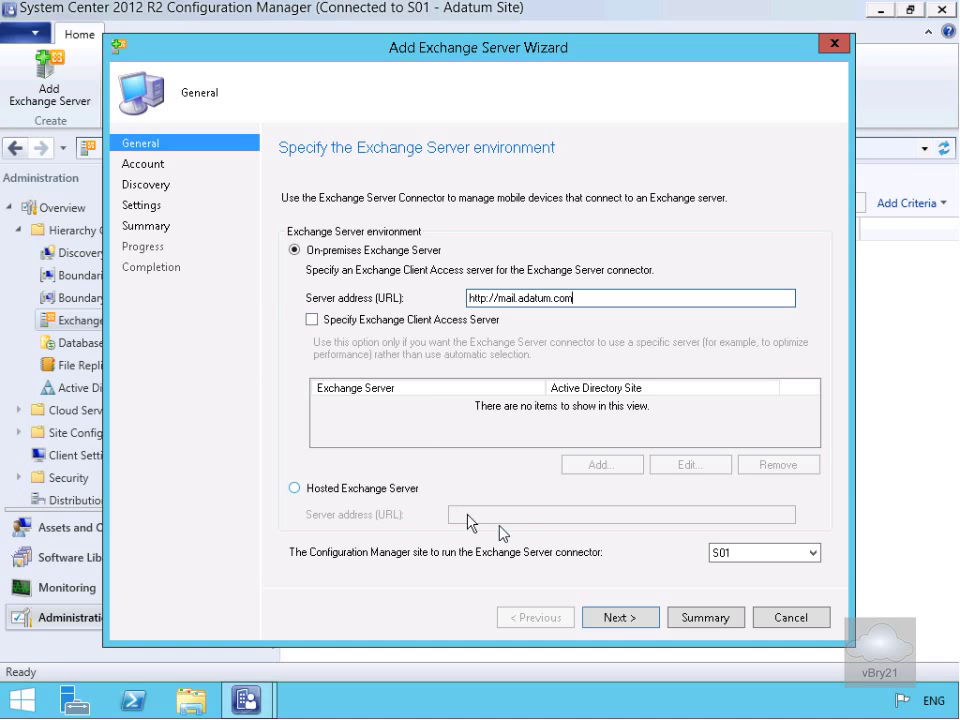
left_click(620, 617)
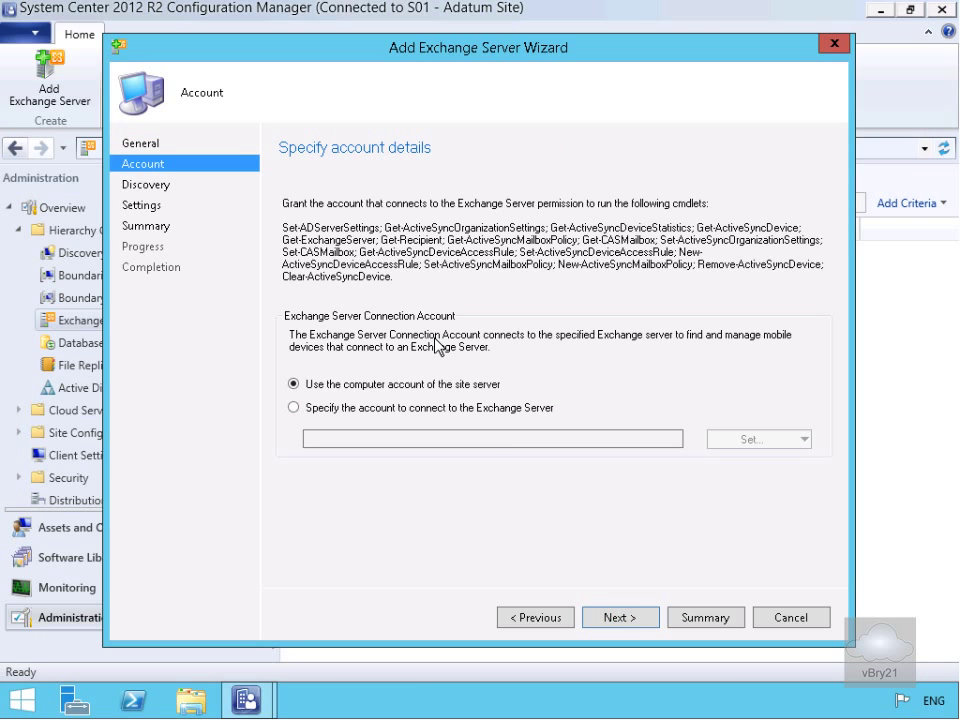
mouse_move(390, 333)
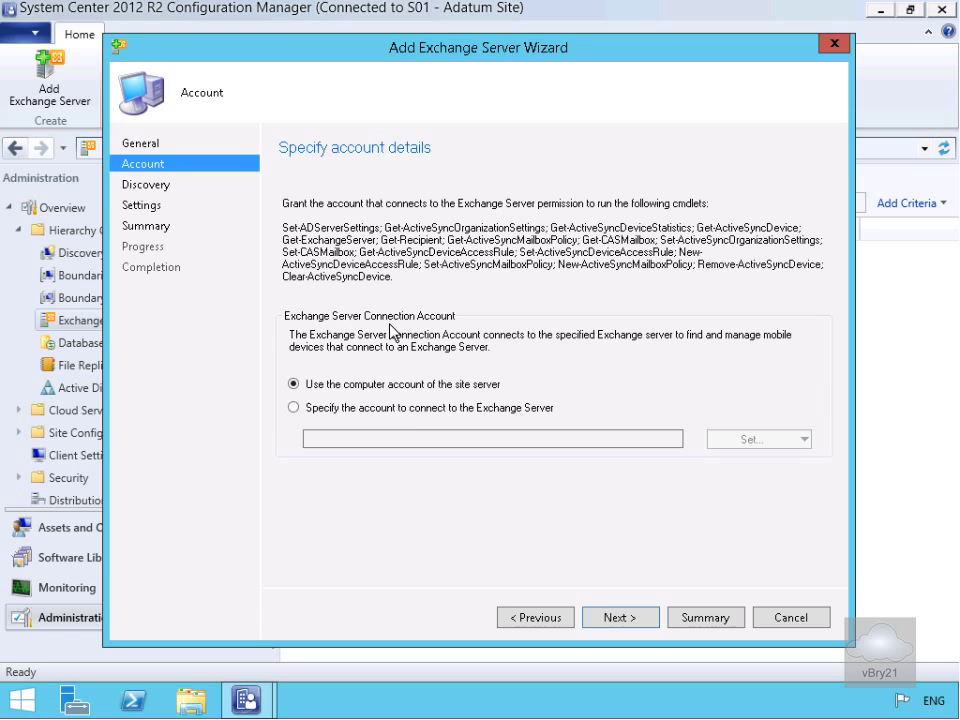
mouse_move(560, 590)
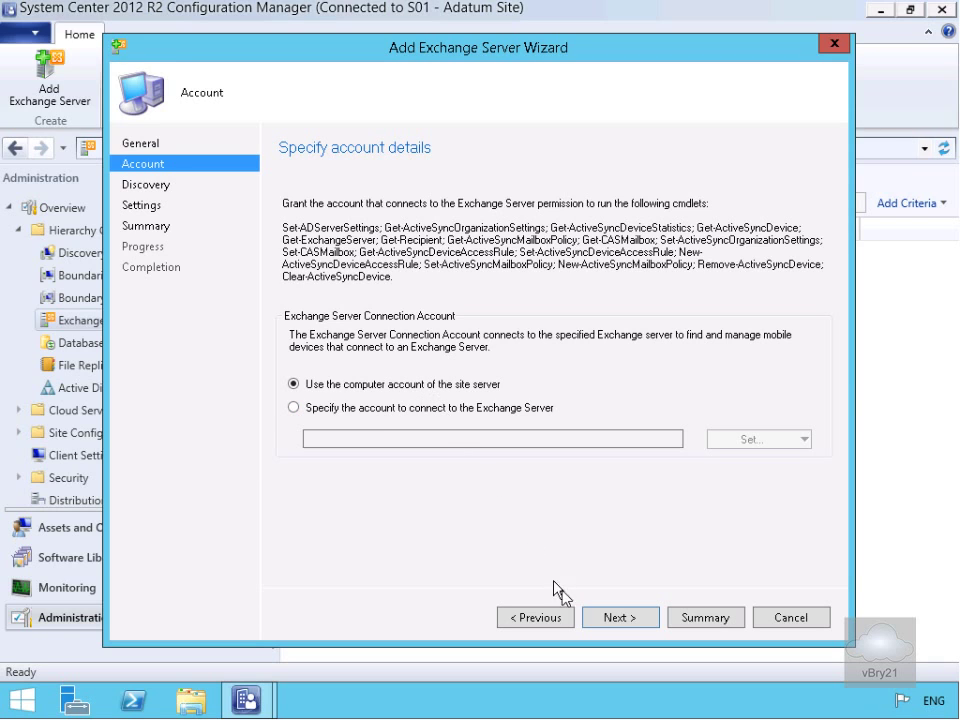
left_click(620, 617)
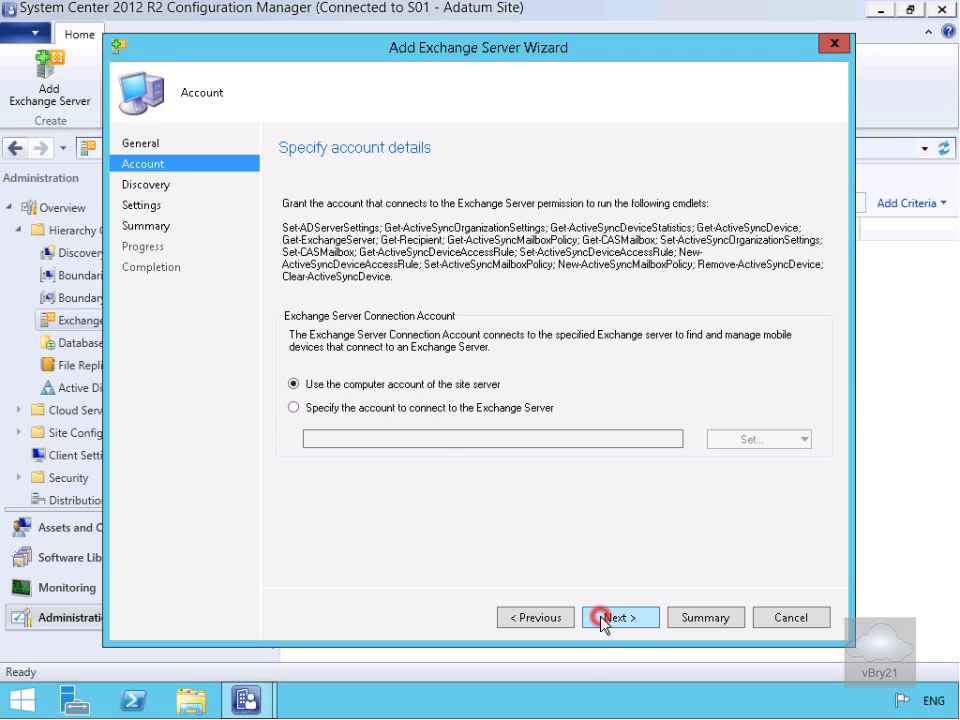
- On the Discovery page, ignore mobile devices inactive for more than 365 days
left_click(620, 617)
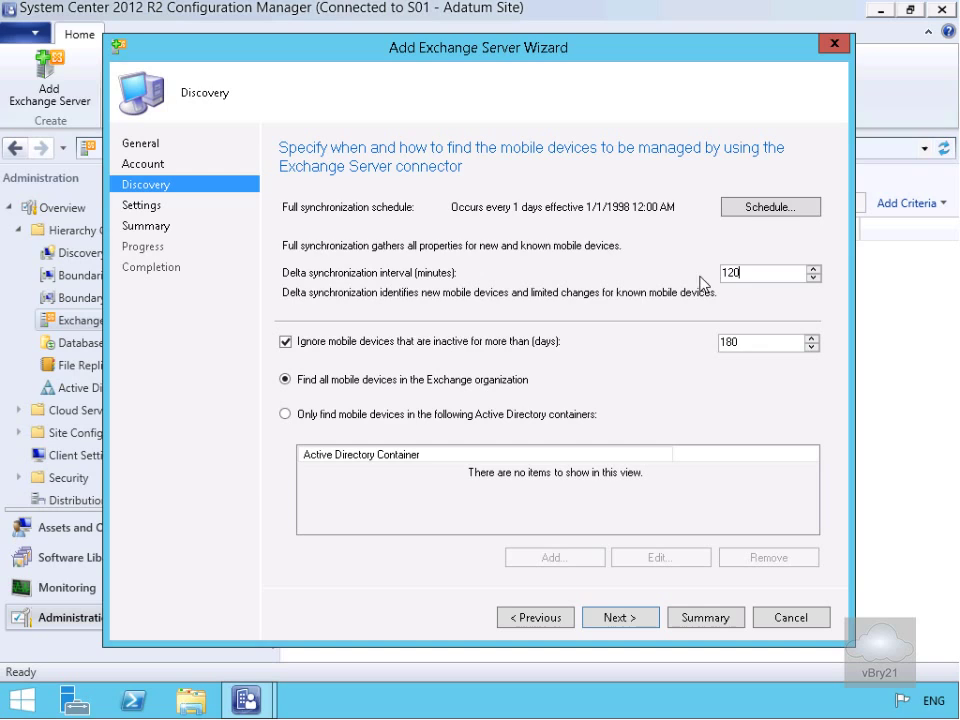
mouse_move(500, 311)
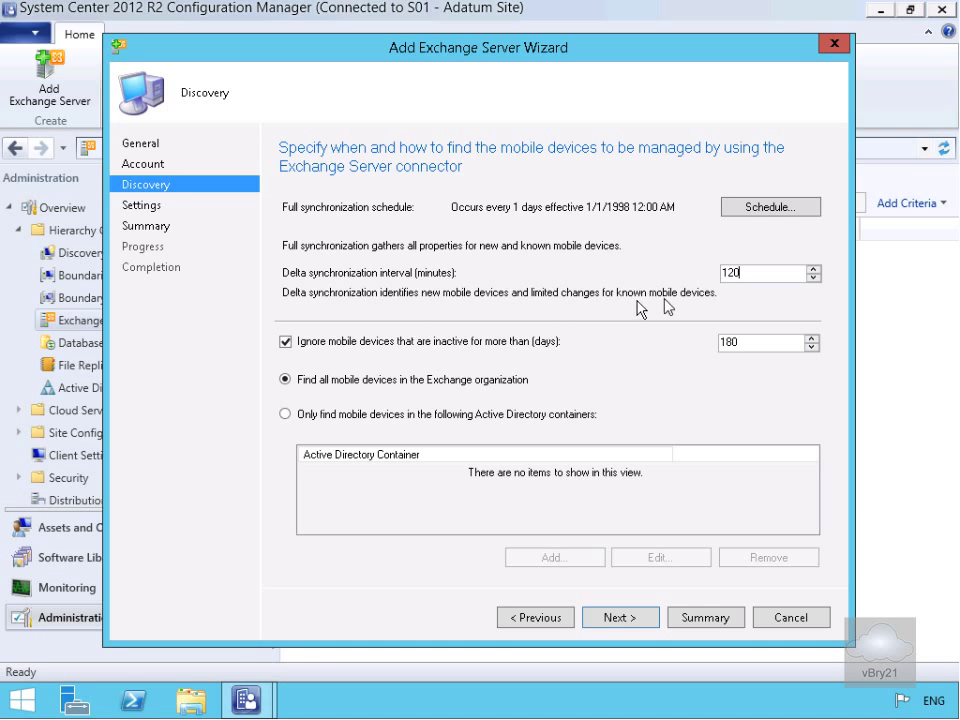
mouse_move(749, 221)
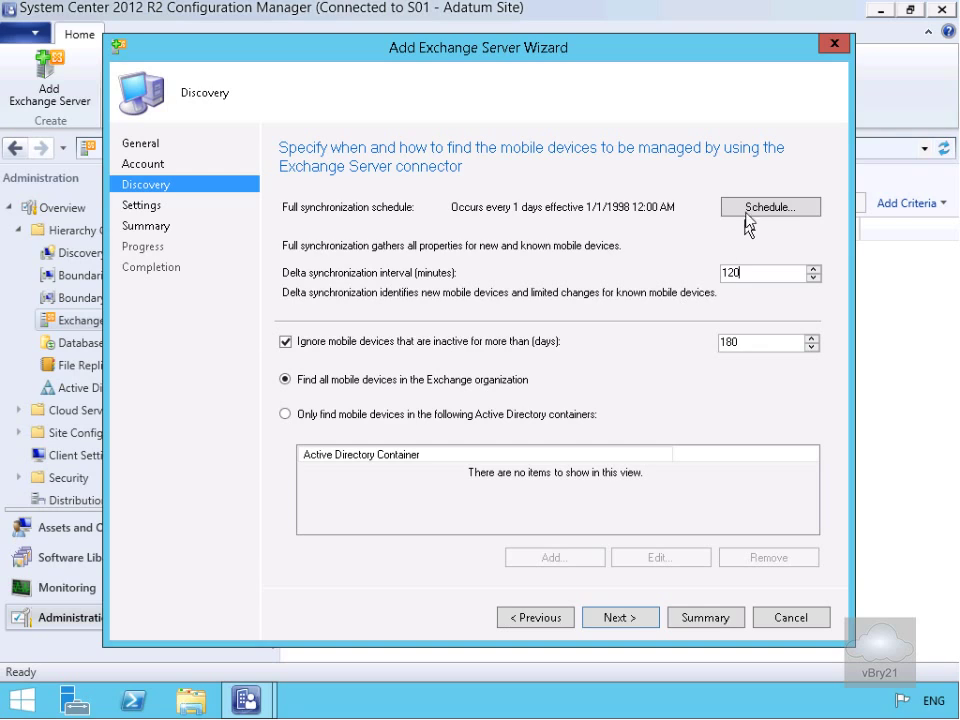
mouse_move(535, 220)
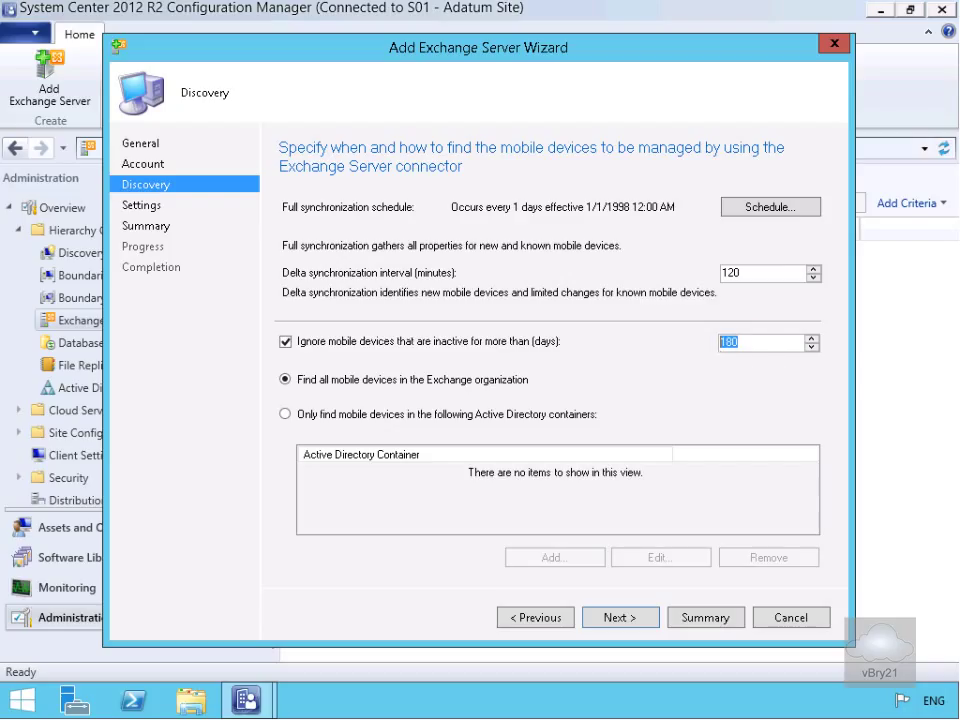
type("365")
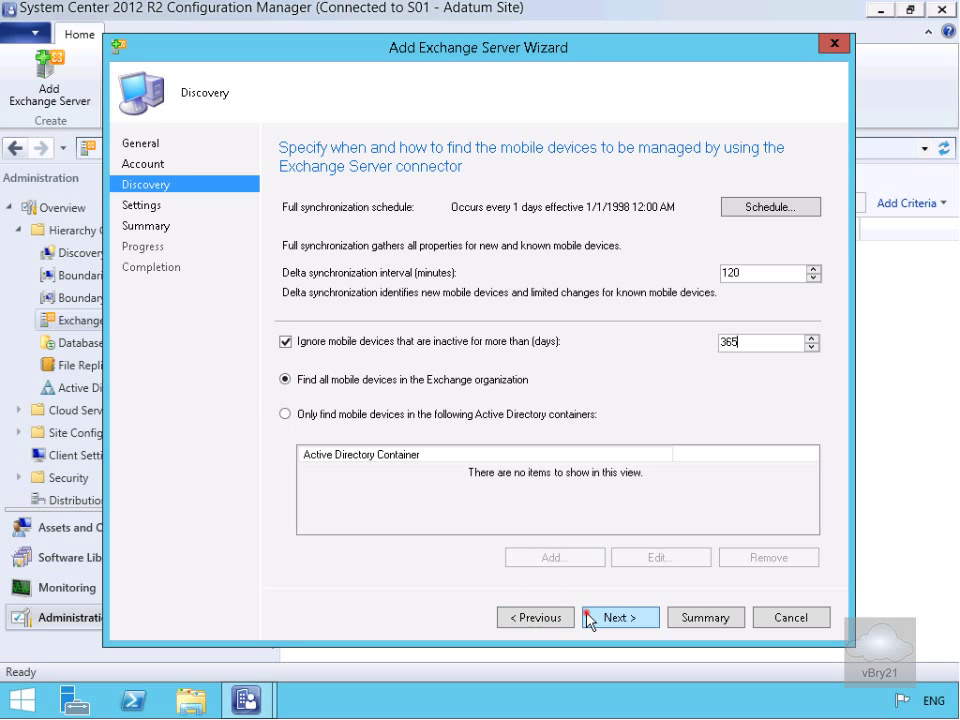
left_click(620, 617)
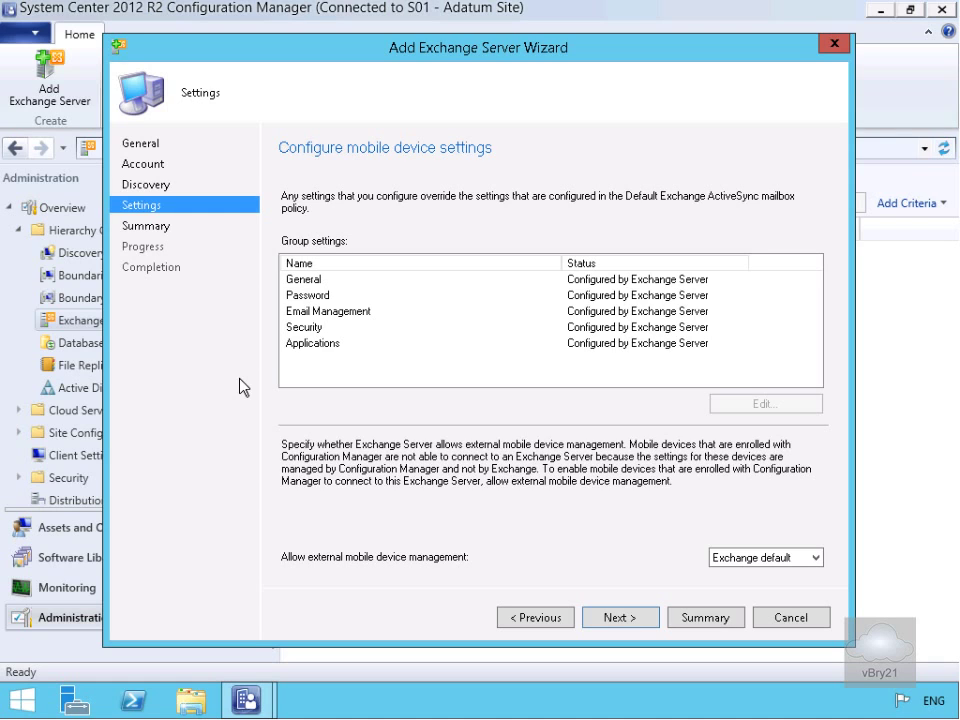
- Edit the General settings group to prohibit mobile devices that cannot be provisioned
left_click(303, 279)
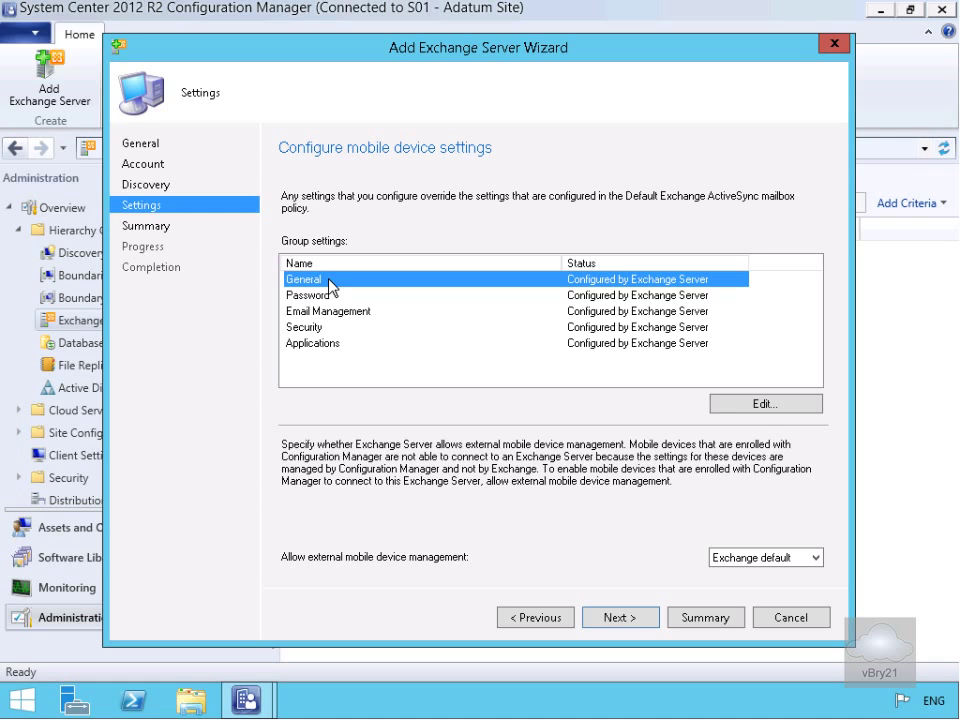
left_click(765, 403)
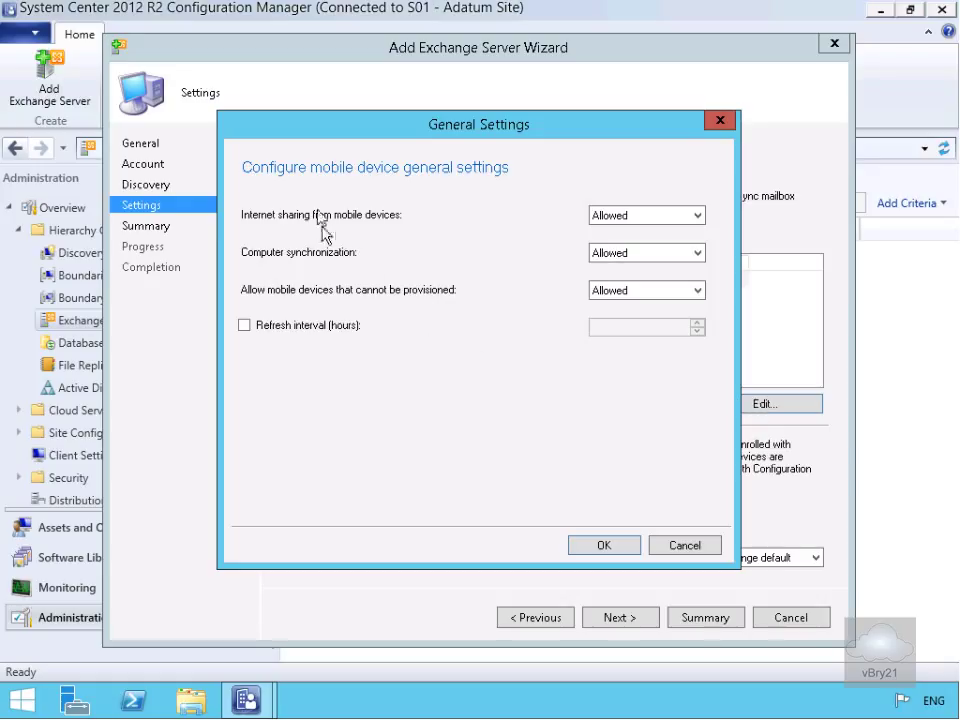
mouse_move(357, 252)
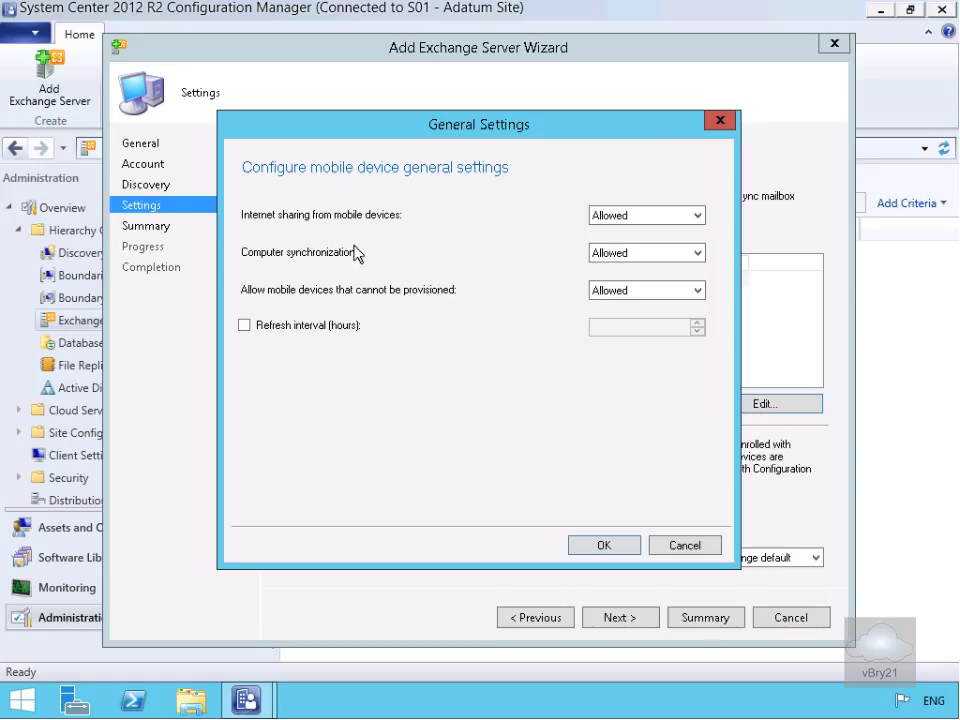
mouse_move(388, 230)
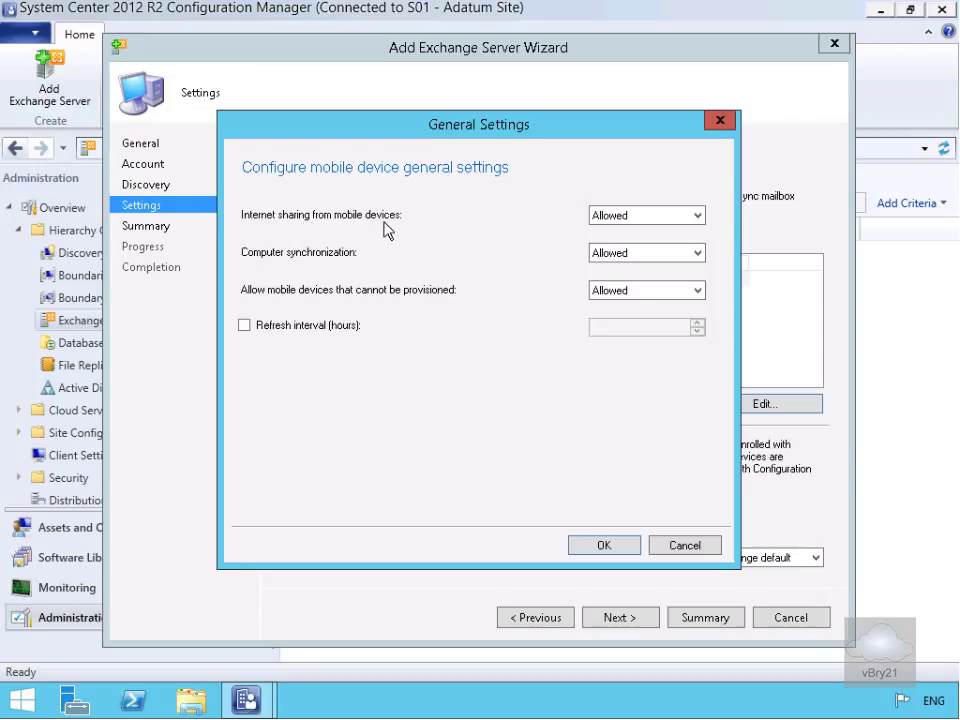
mouse_move(353, 255)
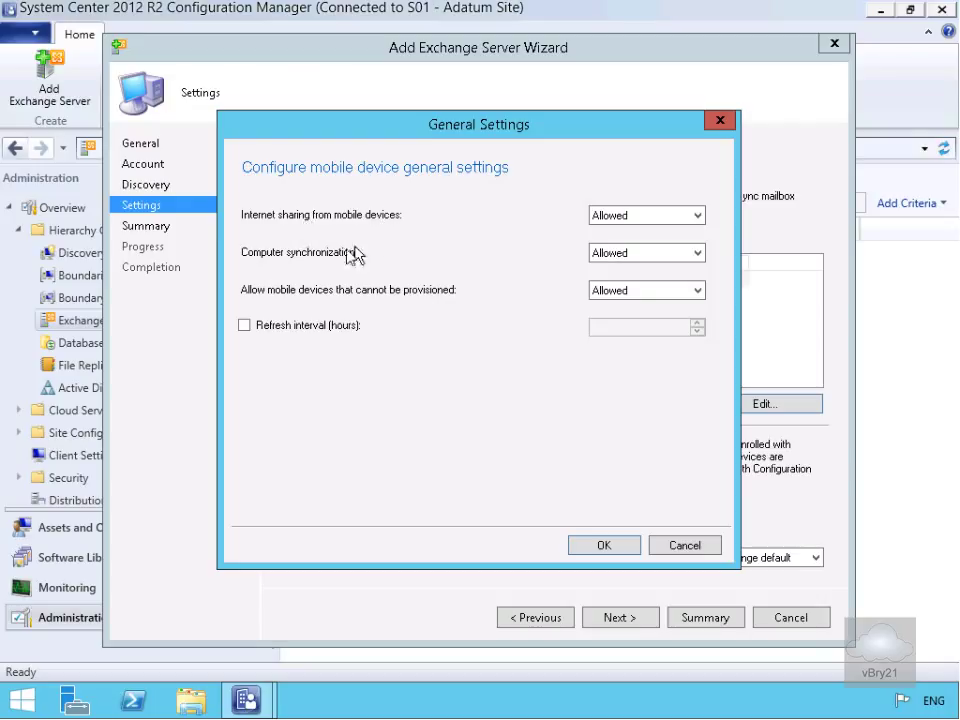
mouse_move(344, 260)
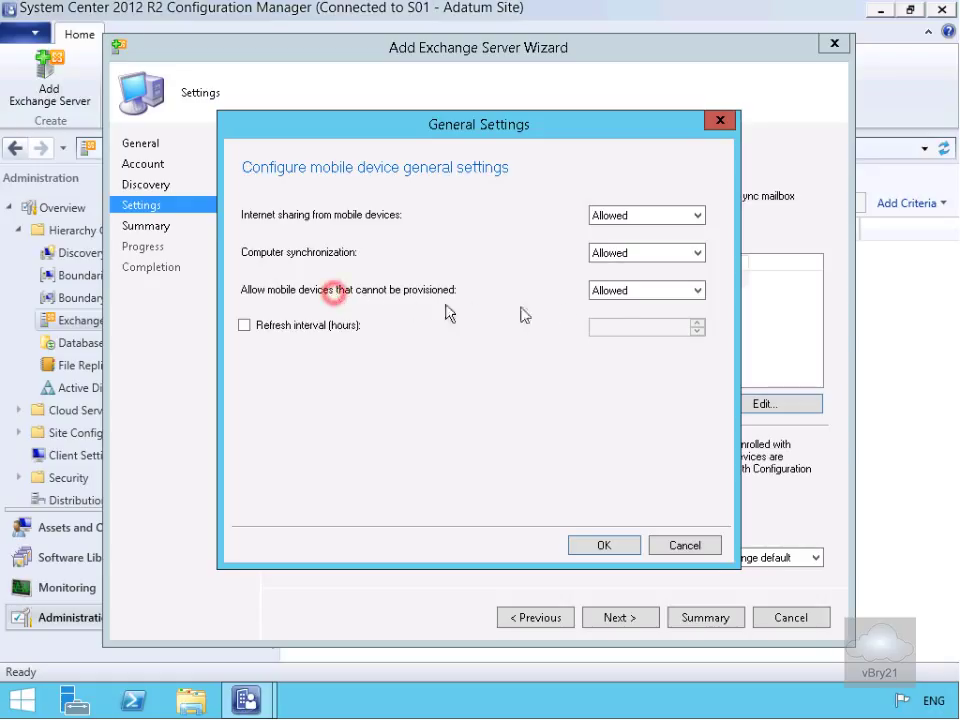
left_click(646, 290)
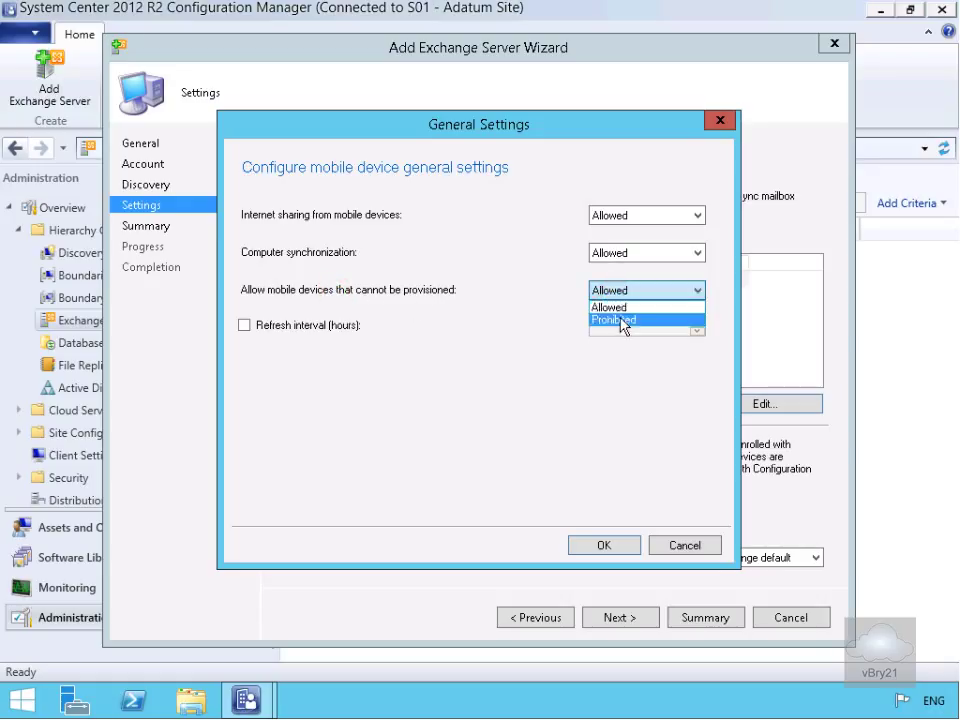
left_click(613, 319)
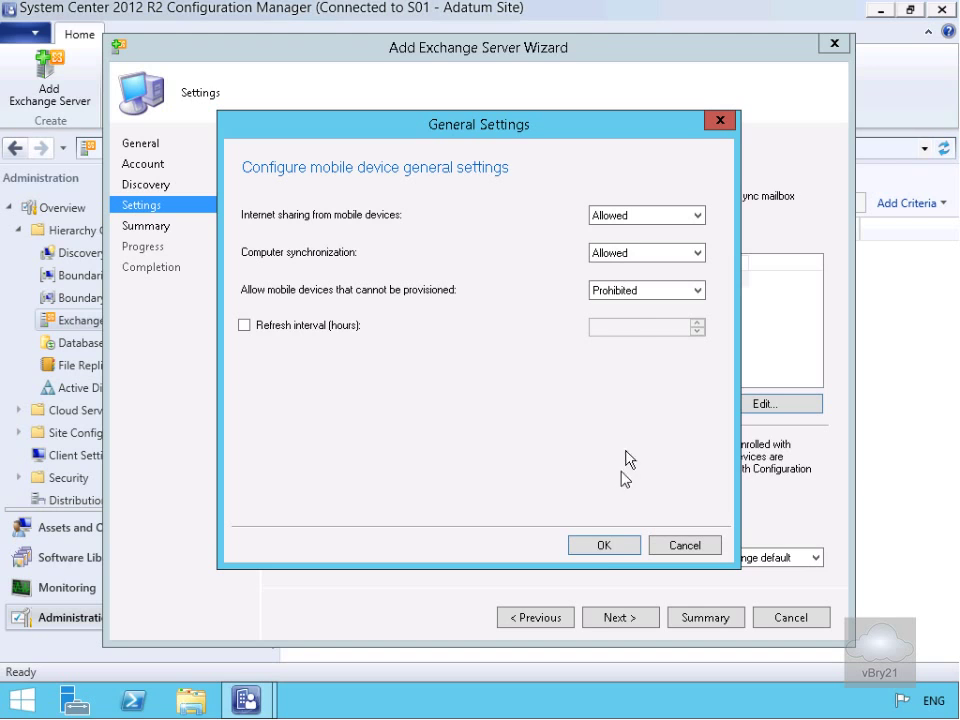
left_click(603, 545)
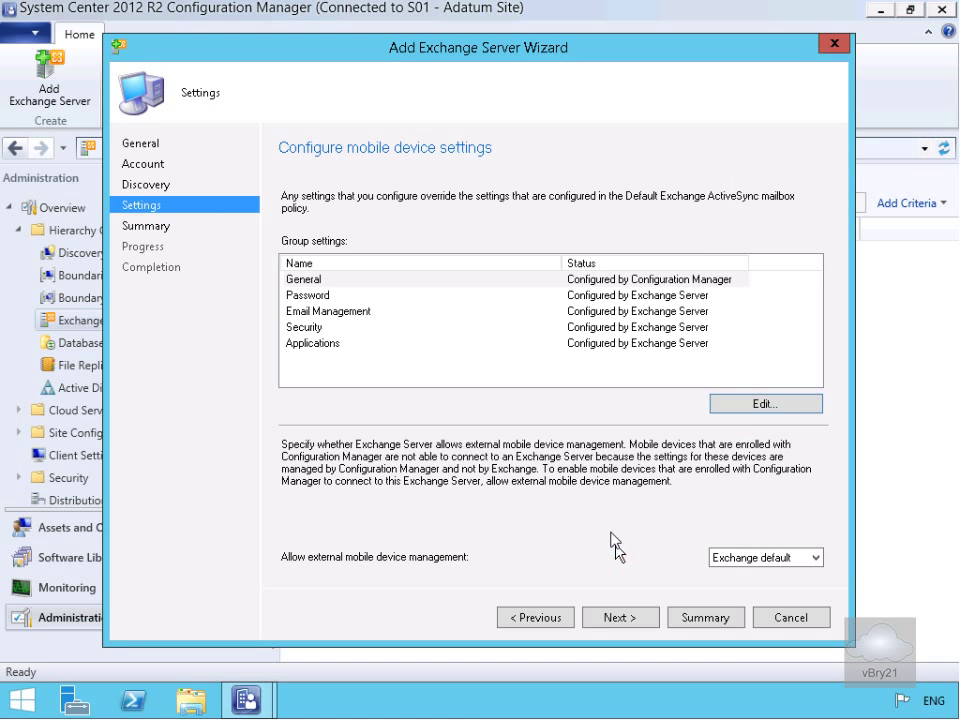
left_click(307, 294)
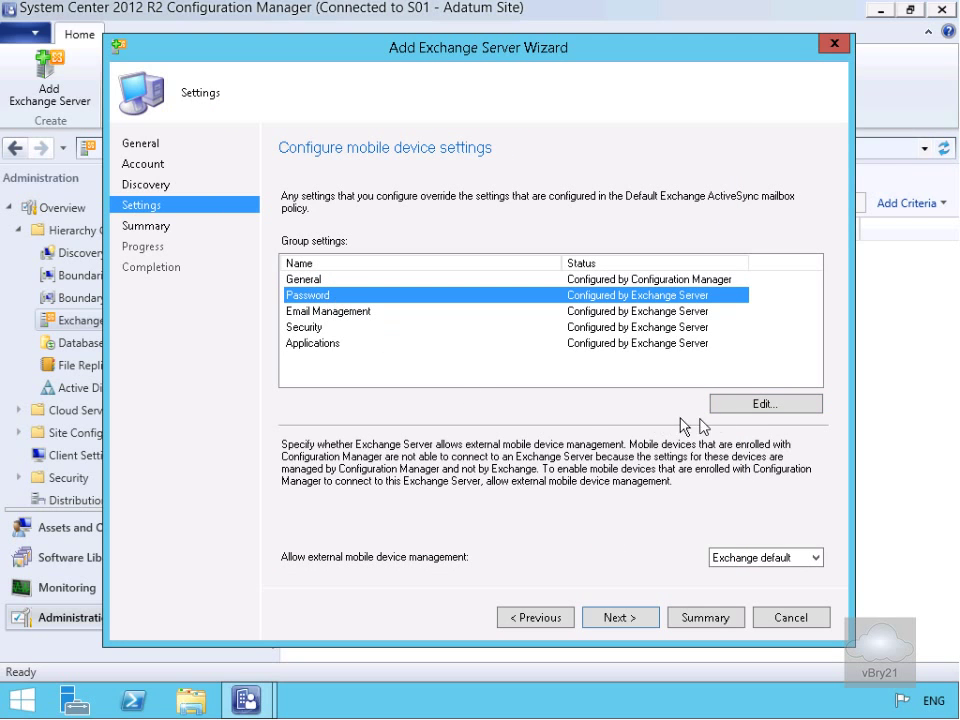
- Require device passwords with 30-day expiration and 24 remembered passwords
left_click(764, 403)
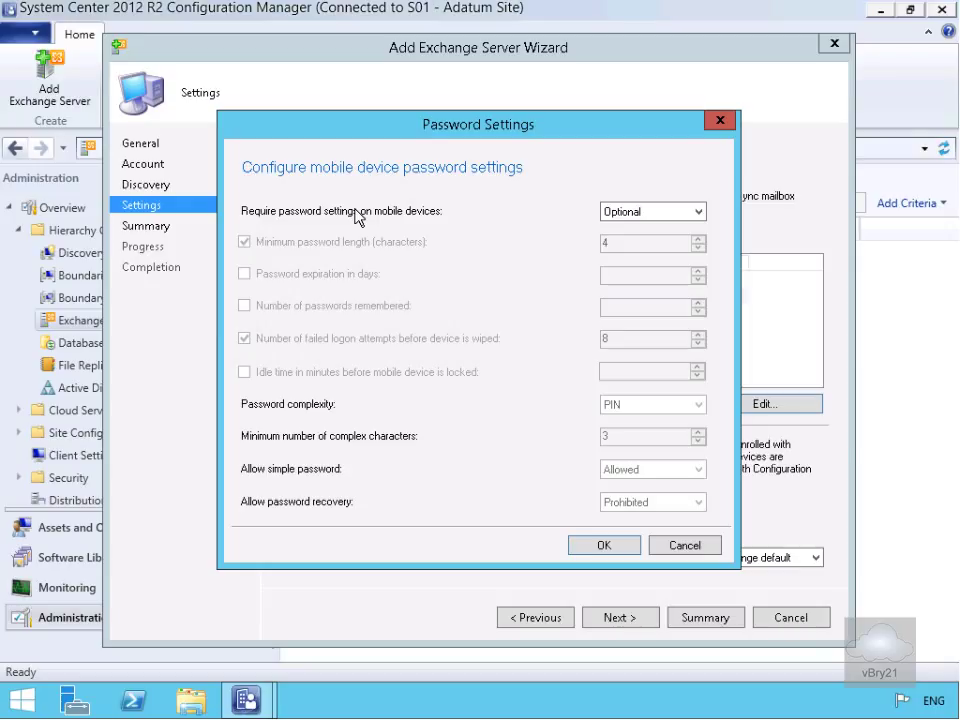
mouse_move(395, 232)
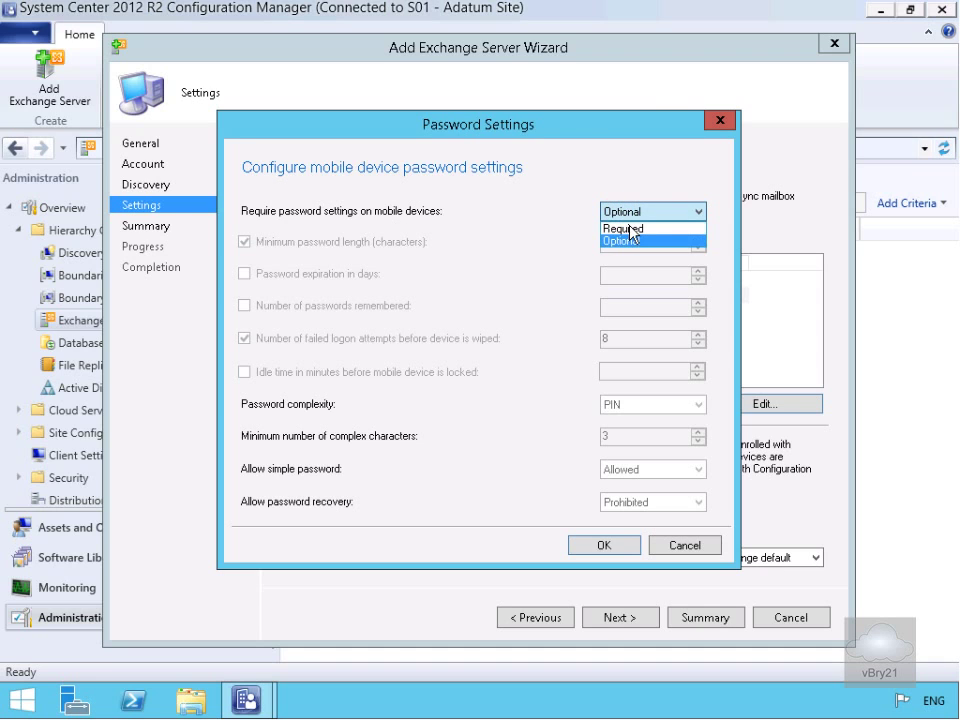
left_click(622, 229)
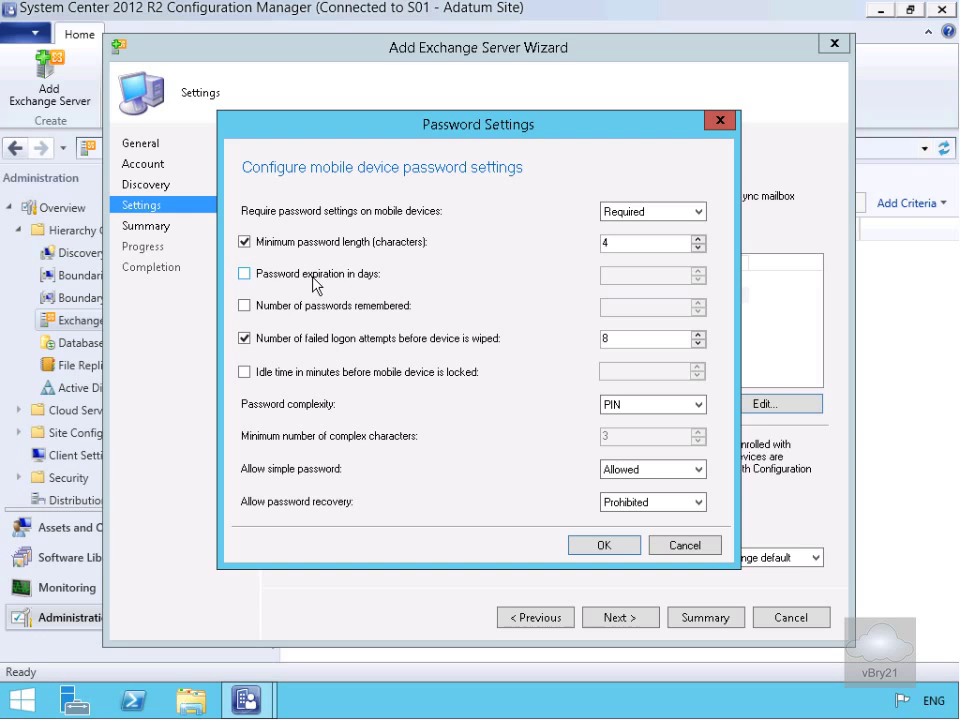
left_click(244, 273)
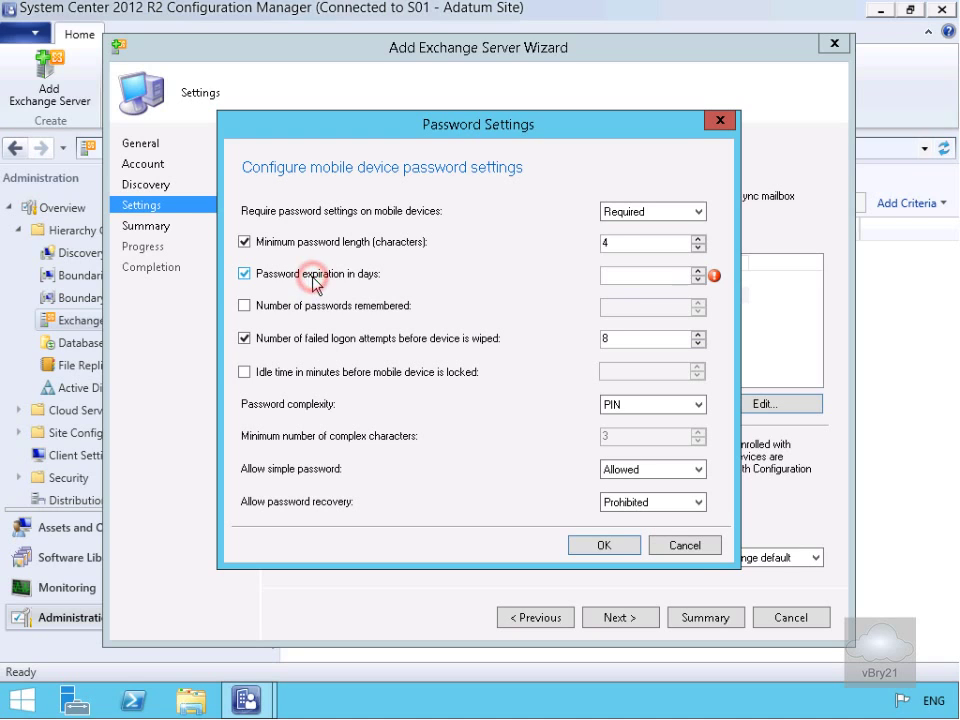
left_click(645, 275)
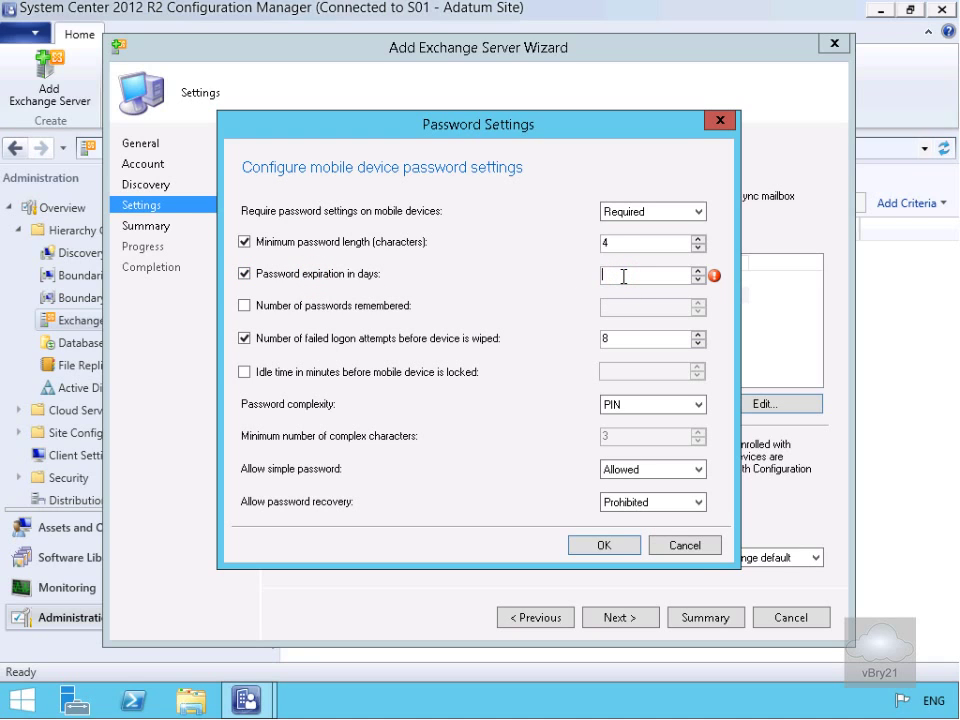
type("30")
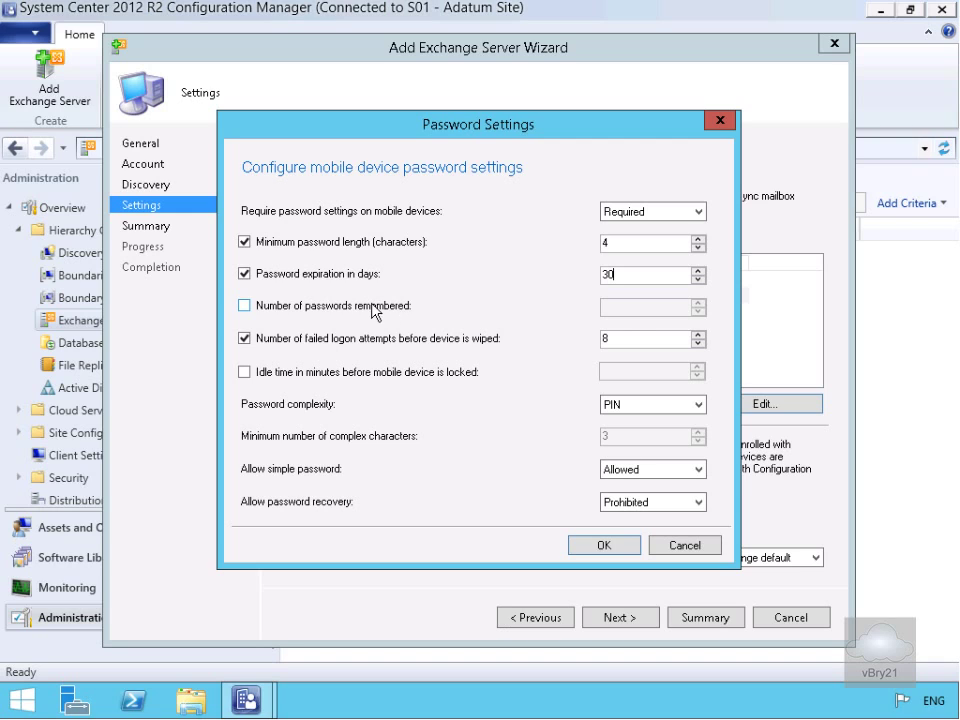
left_click(244, 305)
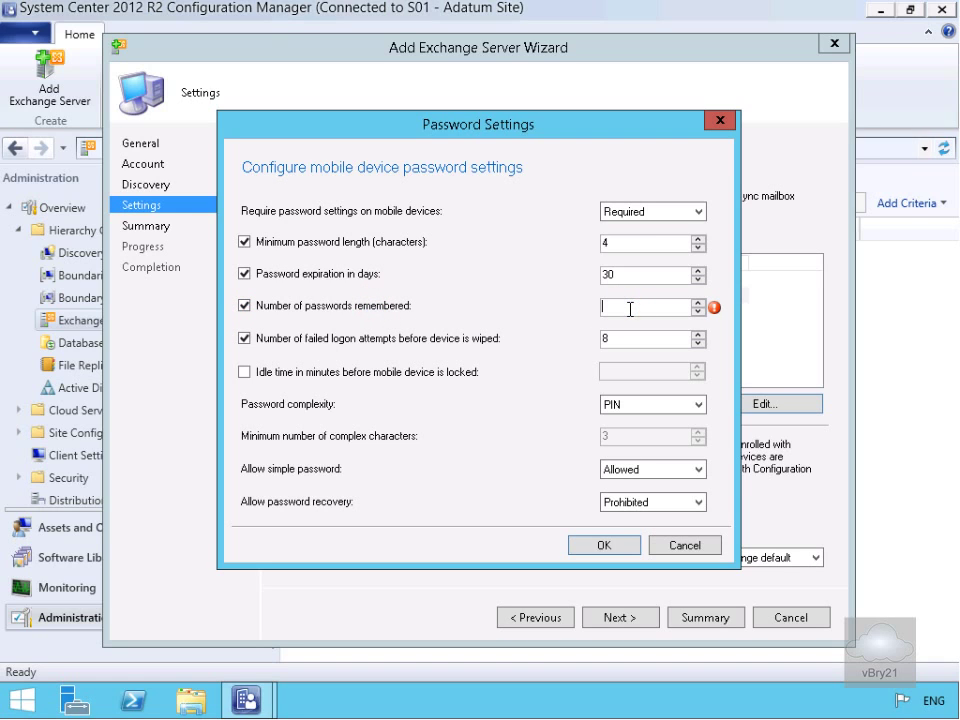
type("24")
left_click(652, 338)
type("5")
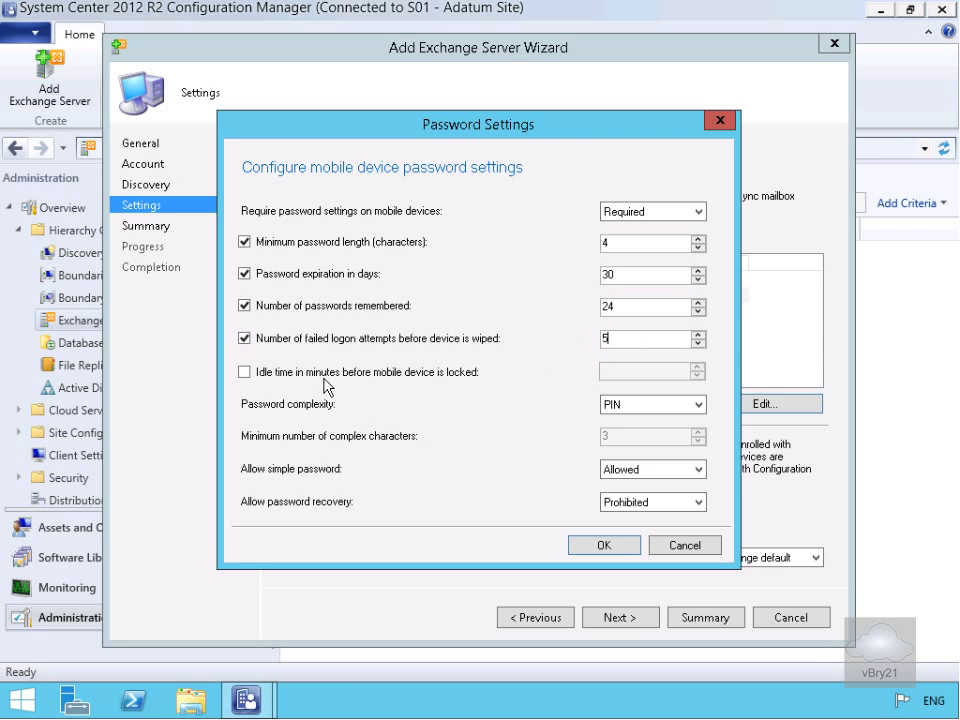
- Lock devices after 30 idle minutes, allow password recovery, and save the Password settings
left_click(244, 371)
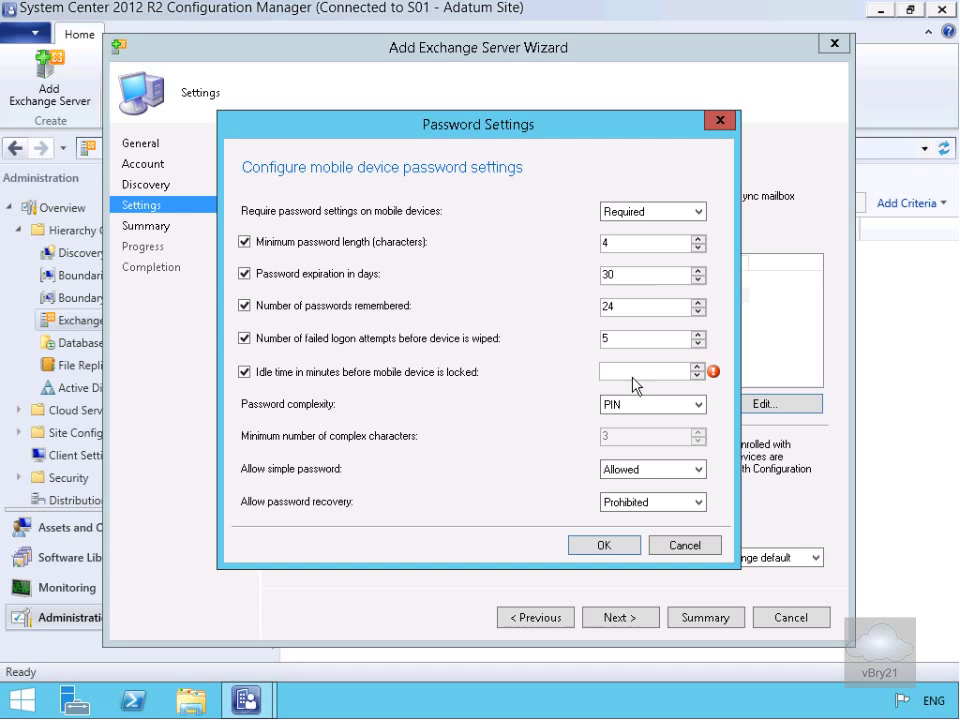
type("30")
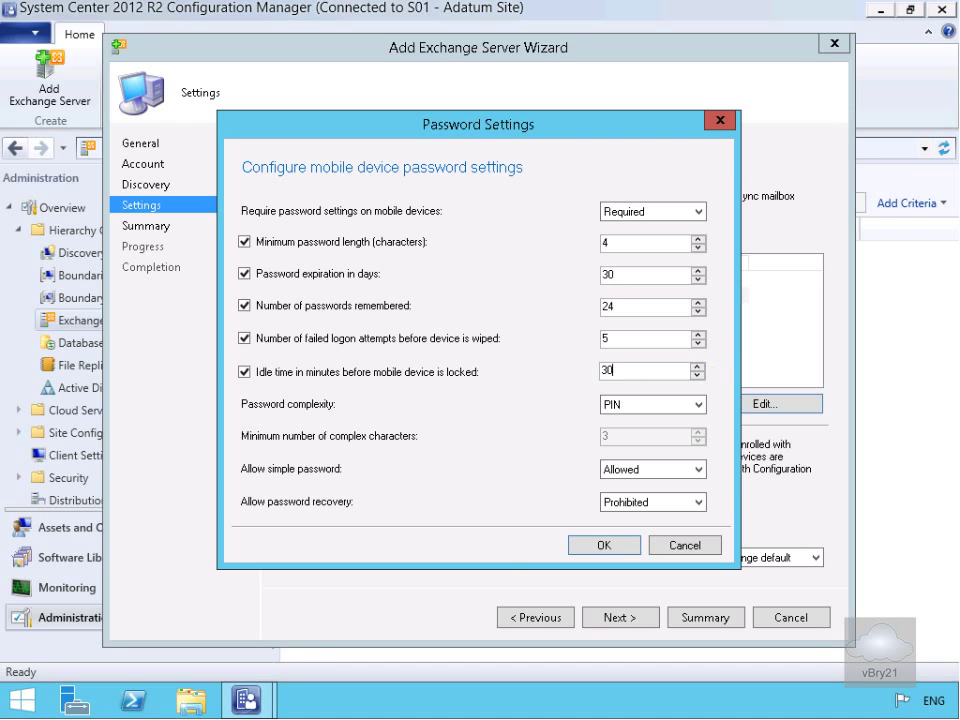
mouse_move(586, 427)
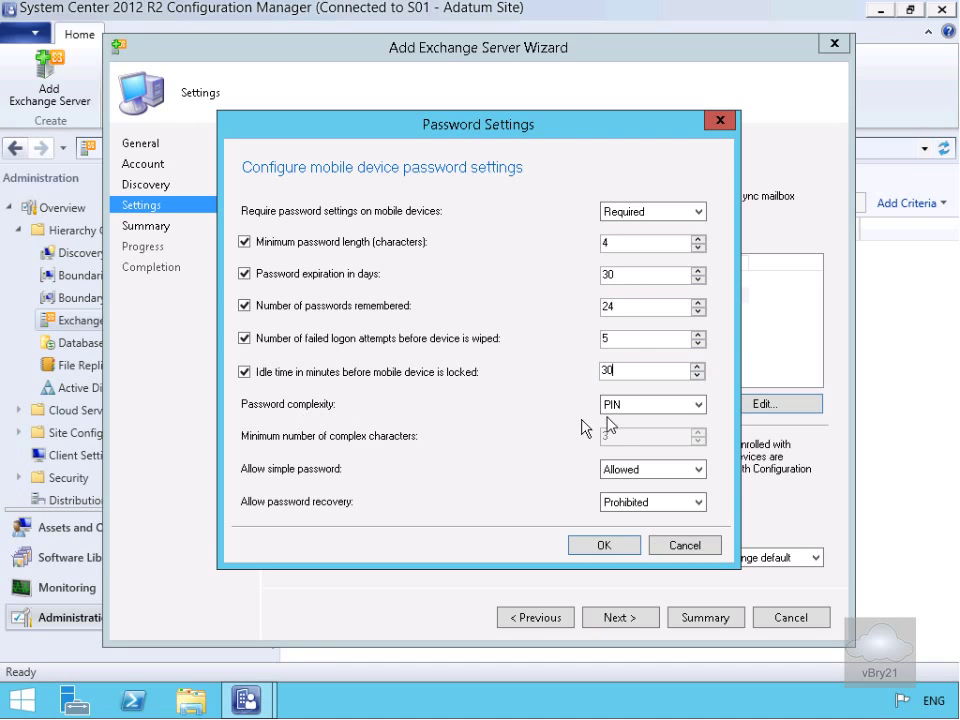
left_click(651, 404)
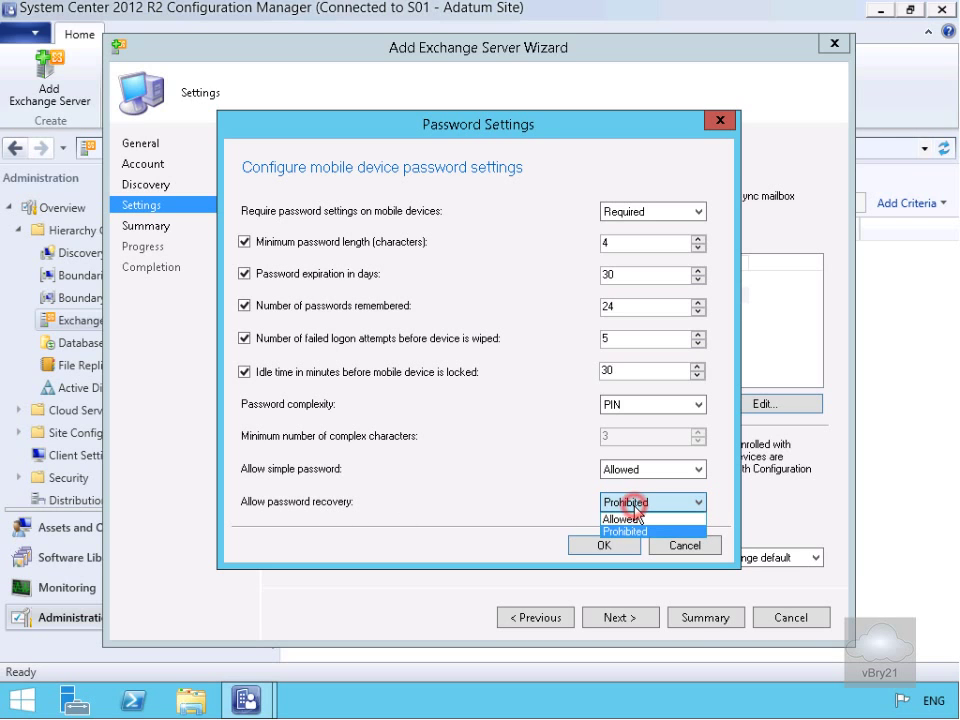
left_click(620, 517)
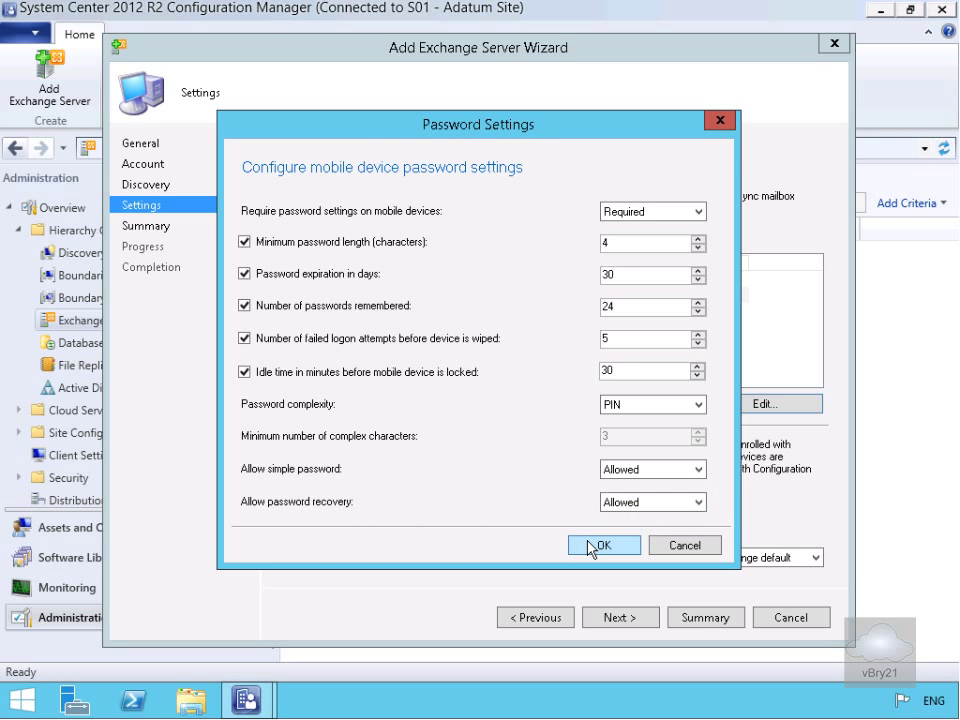
left_click(603, 545)
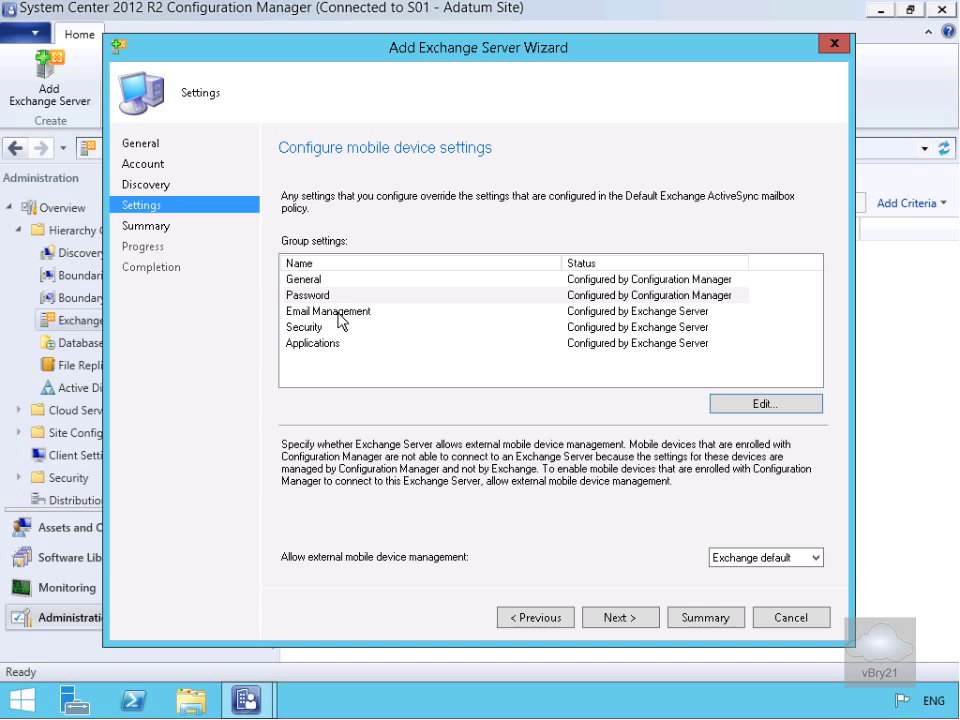
- Prohibit POP/IMAP email and Direct Push when roaming in the Email Management settings
left_click(328, 311)
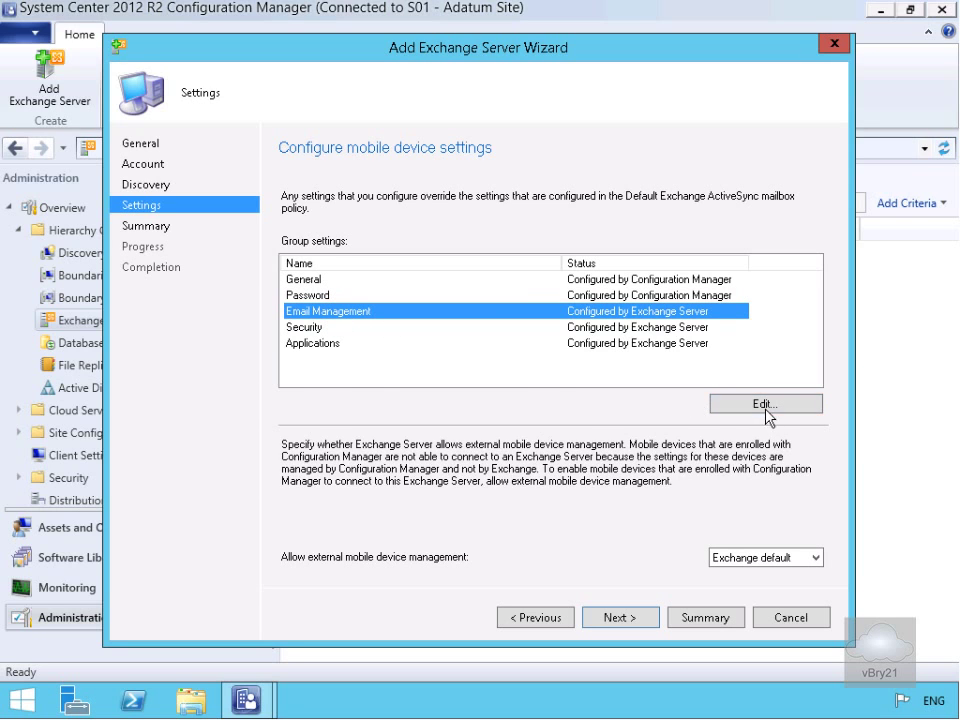
left_click(764, 403)
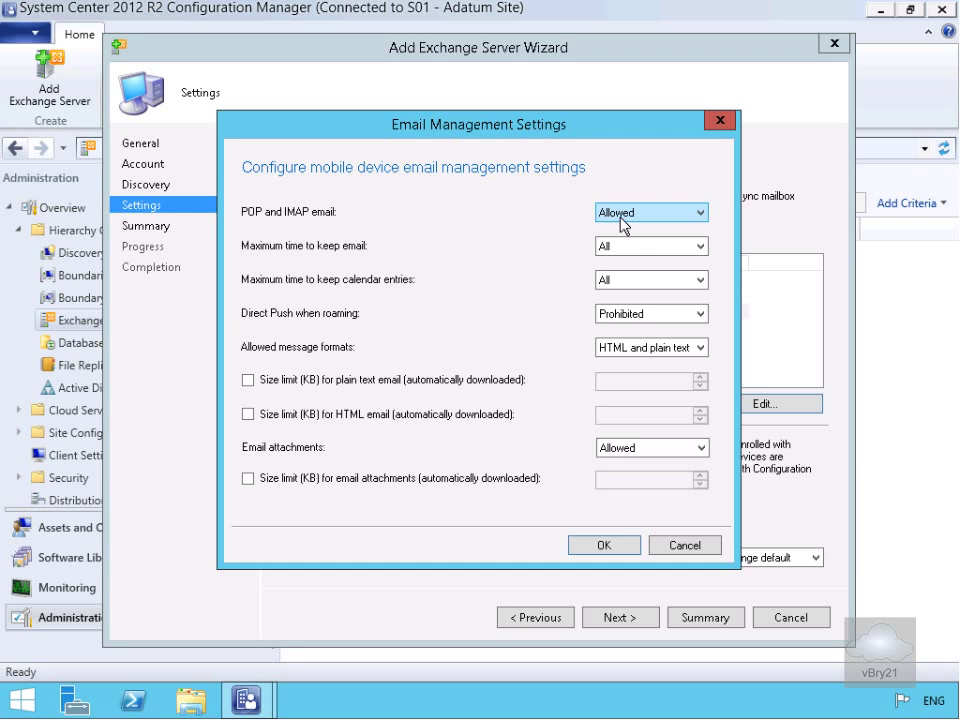
left_click(651, 211)
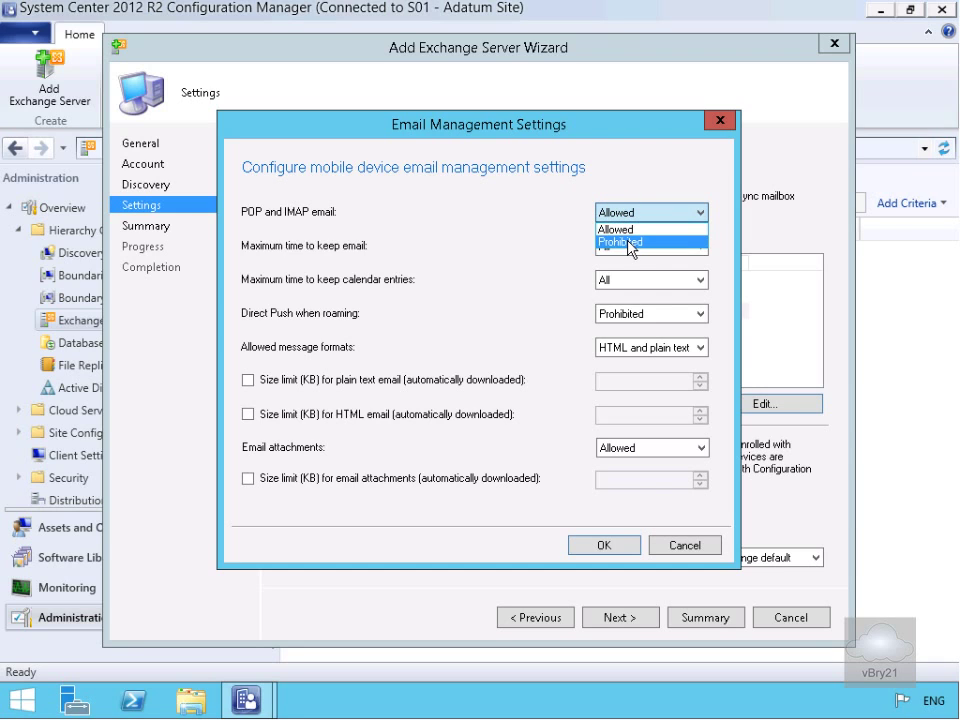
left_click(620, 242)
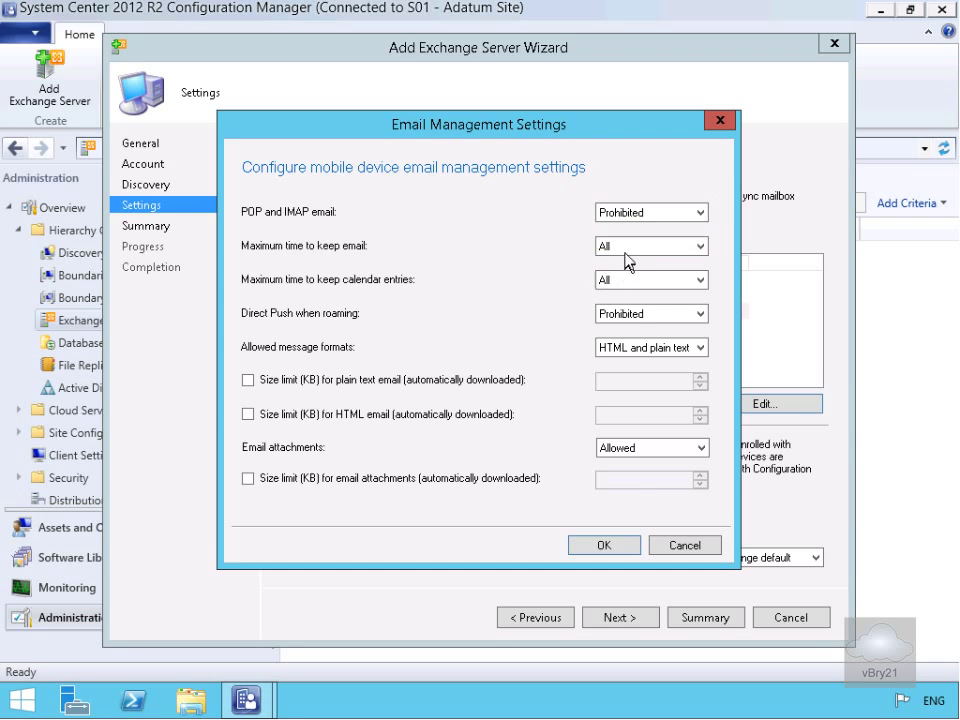
mouse_move(588, 294)
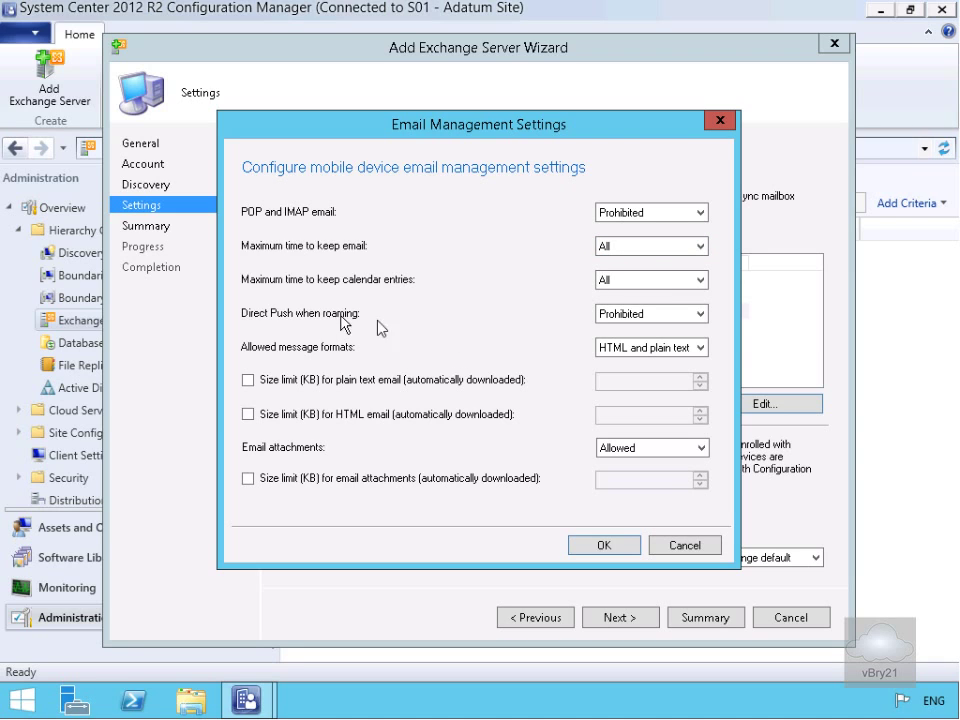
left_click(650, 313)
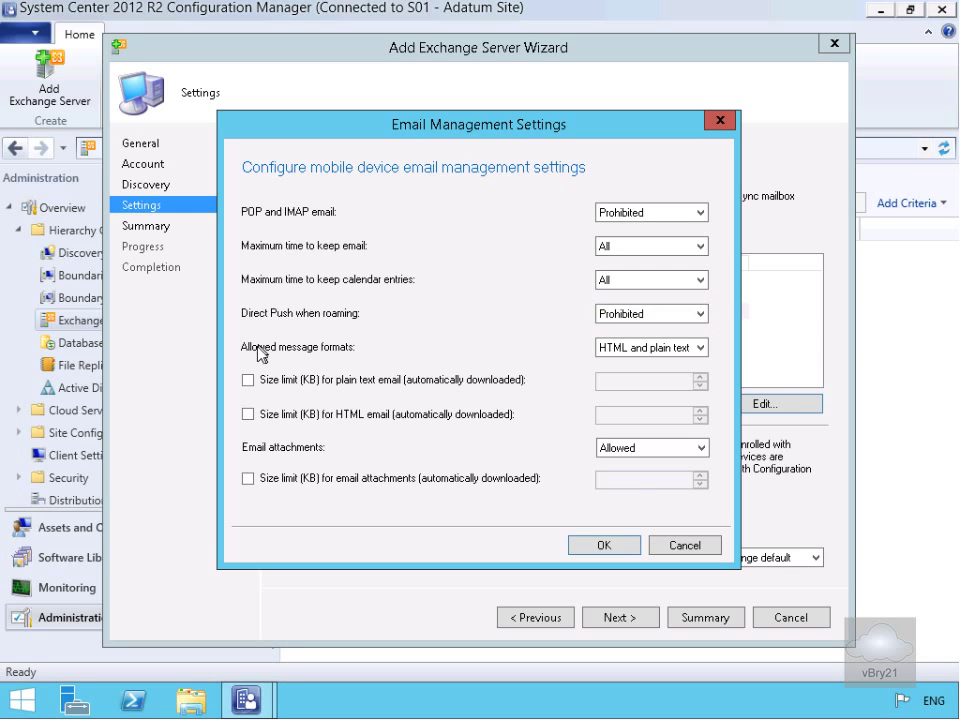
left_click(650, 347)
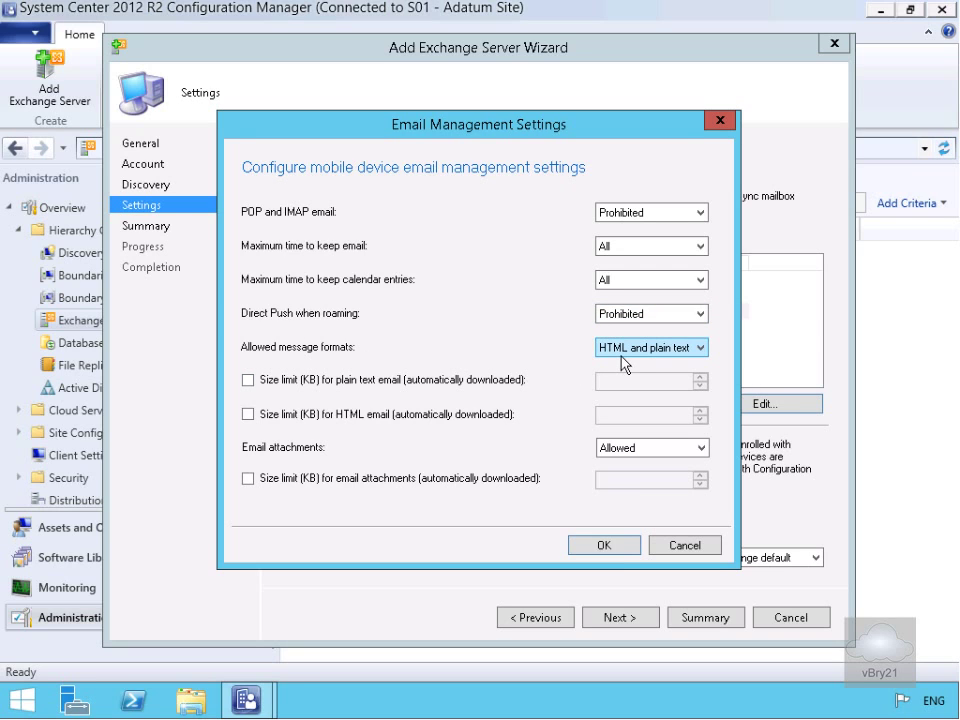
mouse_move(455, 400)
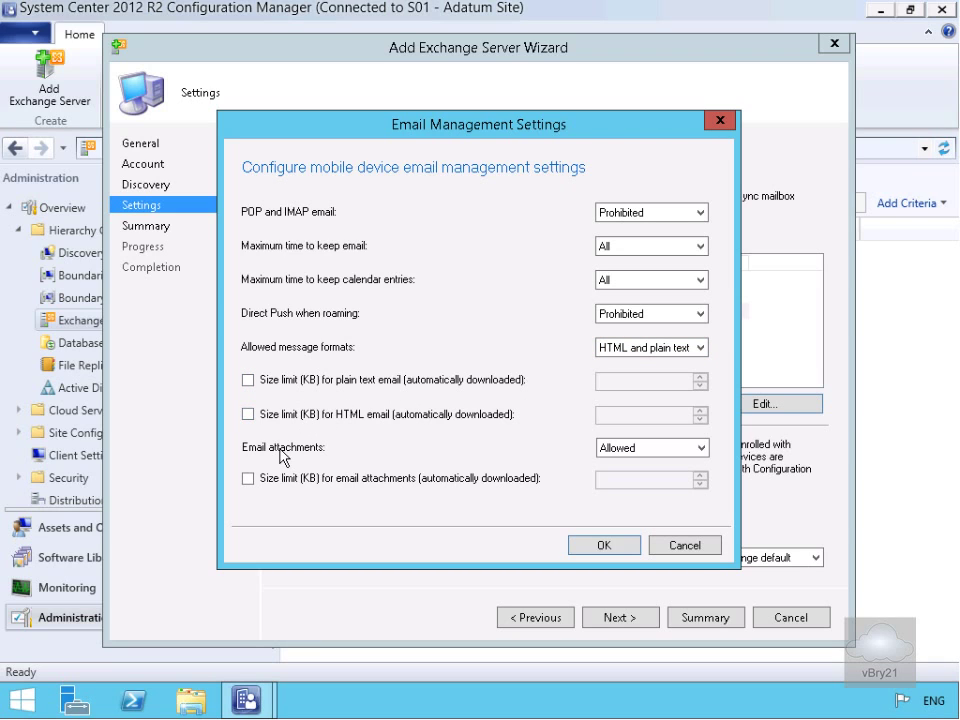
mouse_move(485, 505)
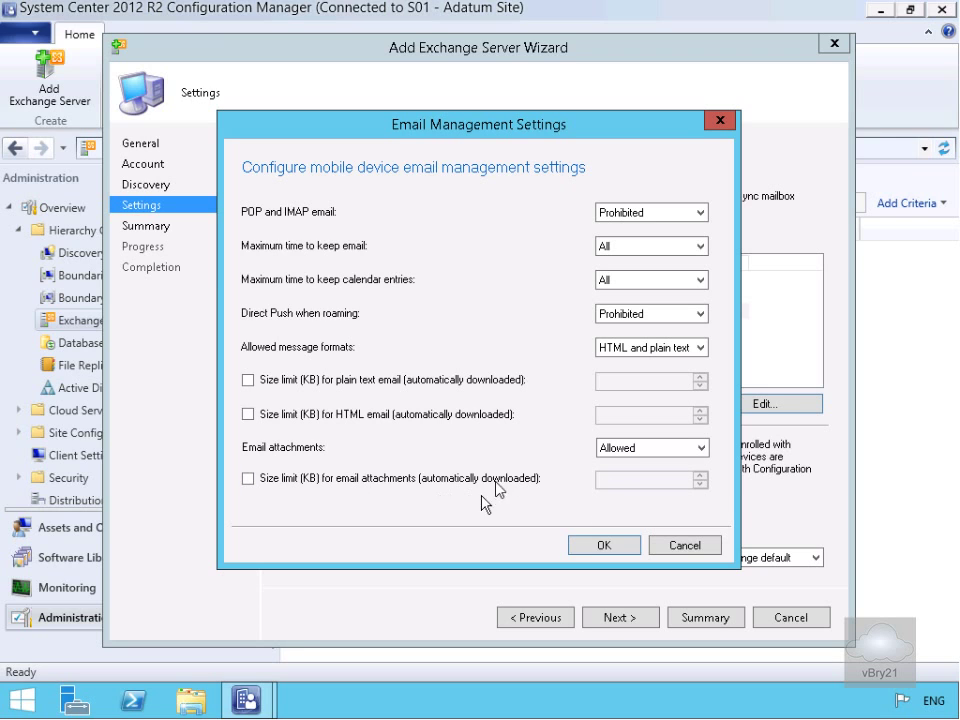
left_click(604, 545)
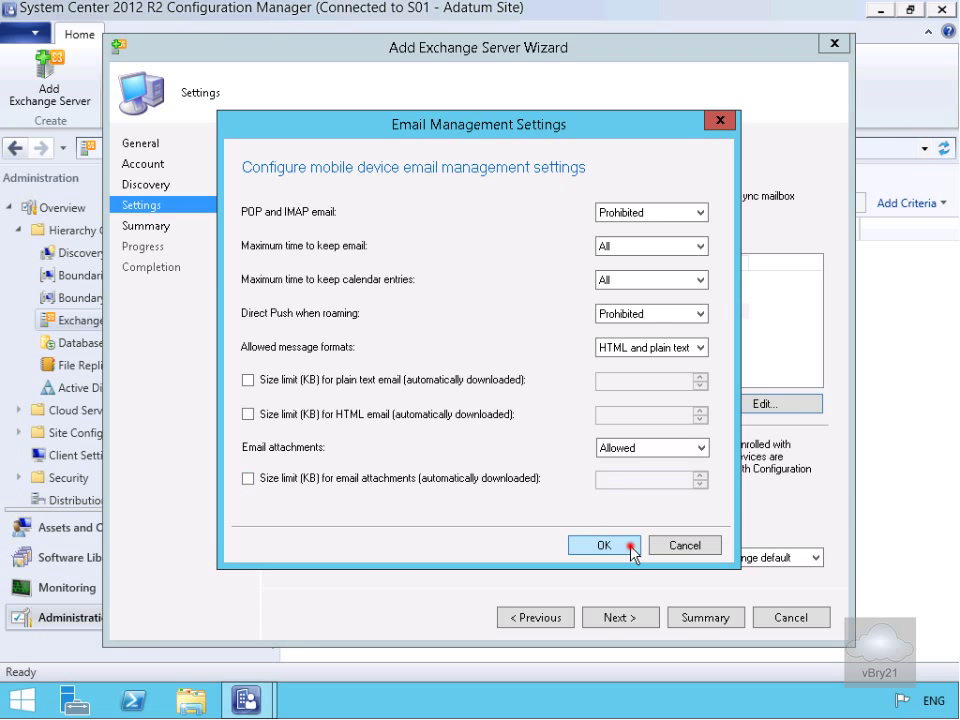
left_click(603, 545)
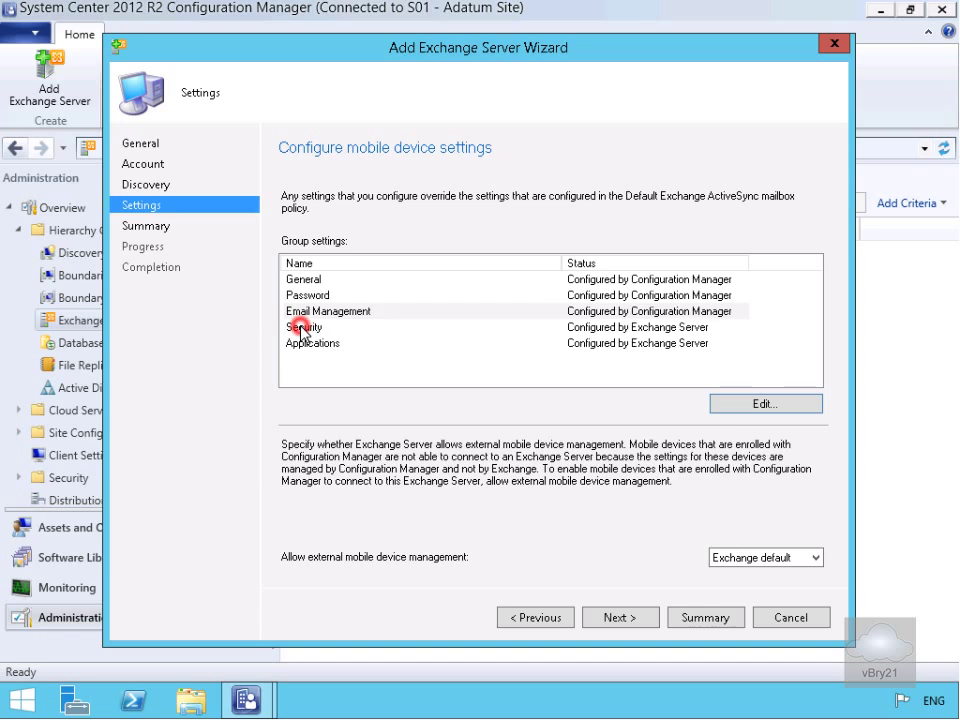
- Prohibit camera, infrared, browser and SMS/MMS messaging in the Security settings group
left_click(305, 327)
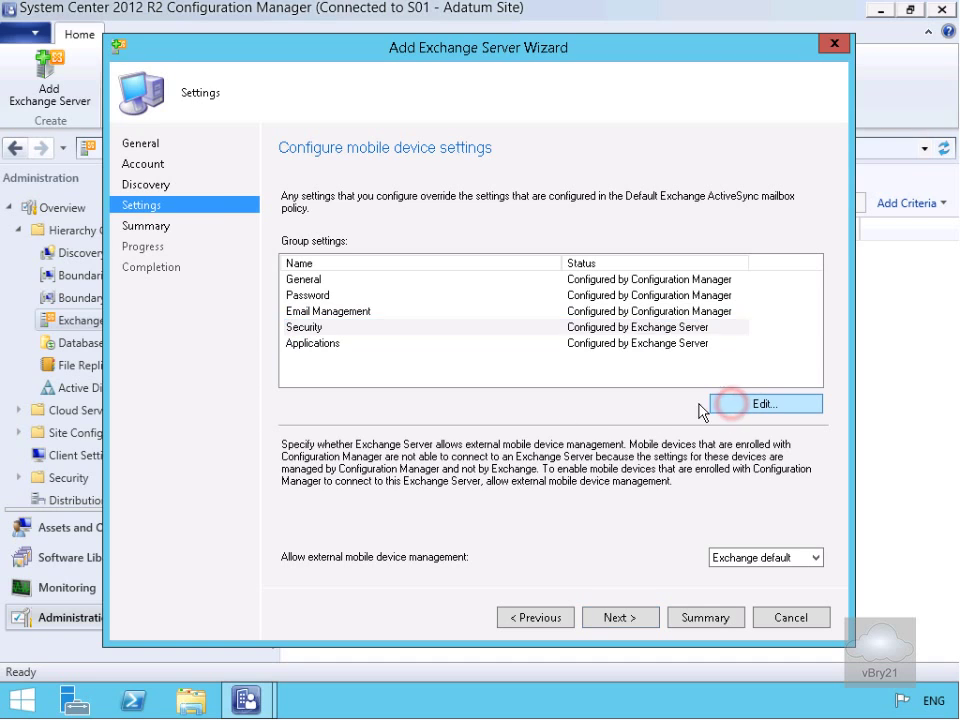
left_click(781, 403)
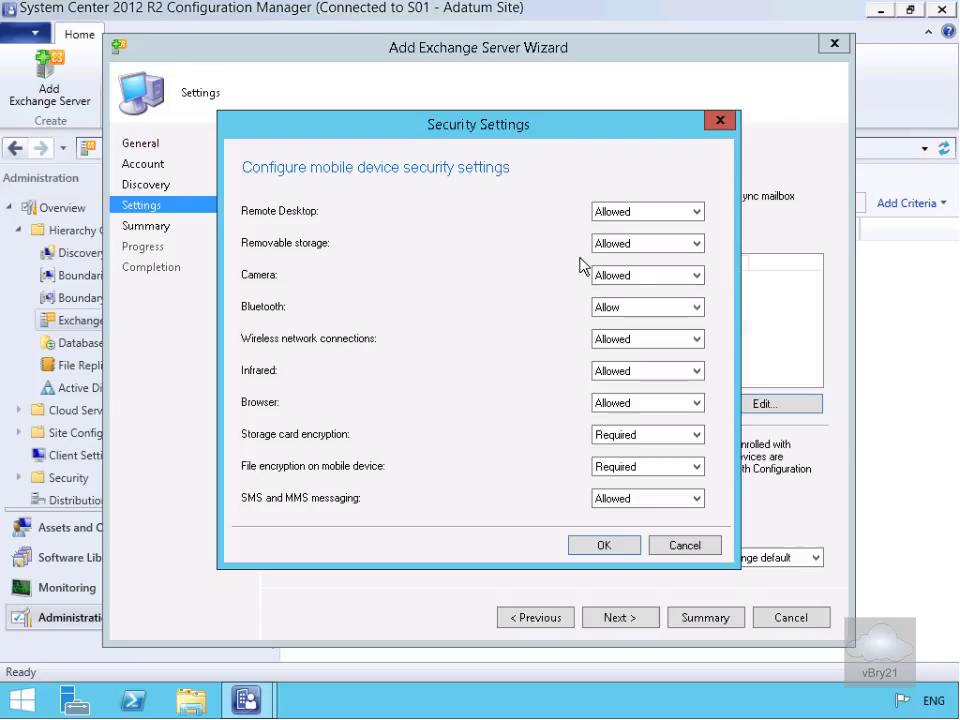
left_click(647, 275)
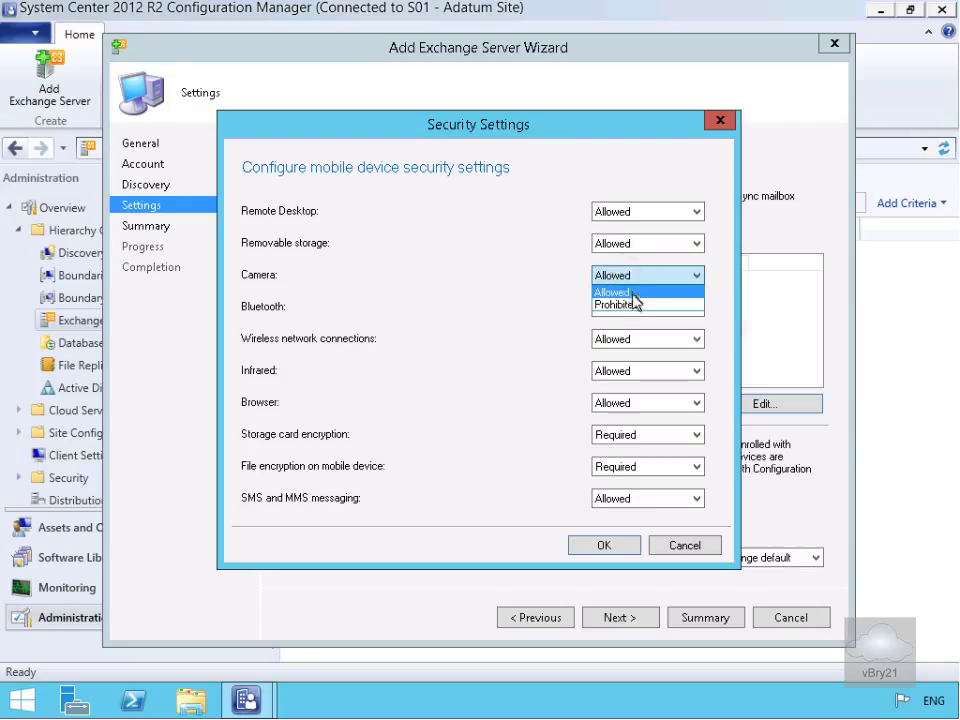
left_click(613, 305)
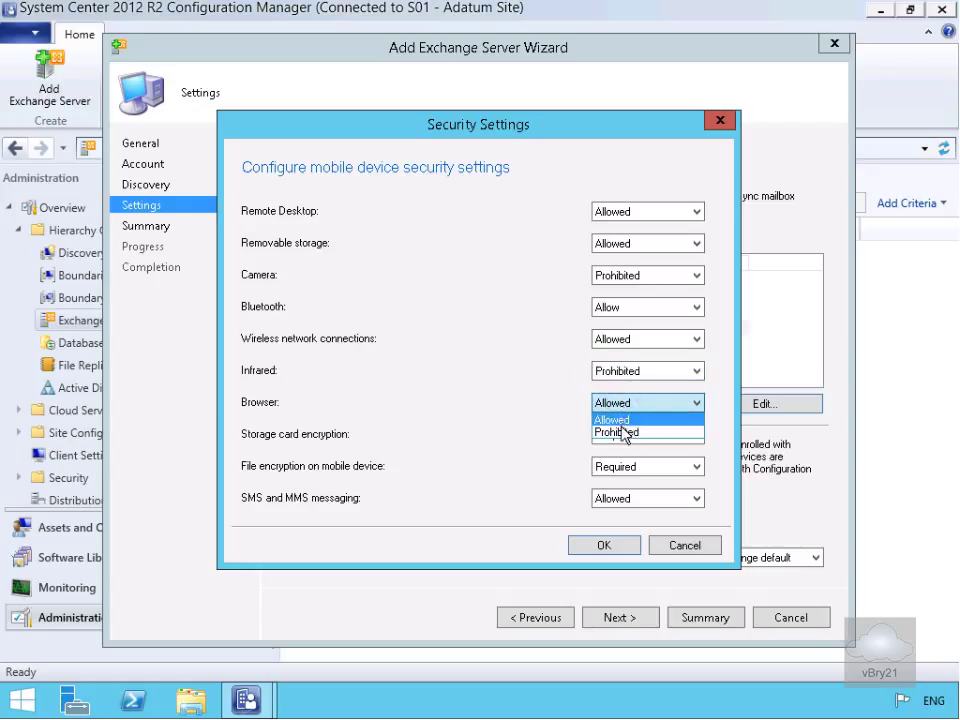
left_click(616, 432)
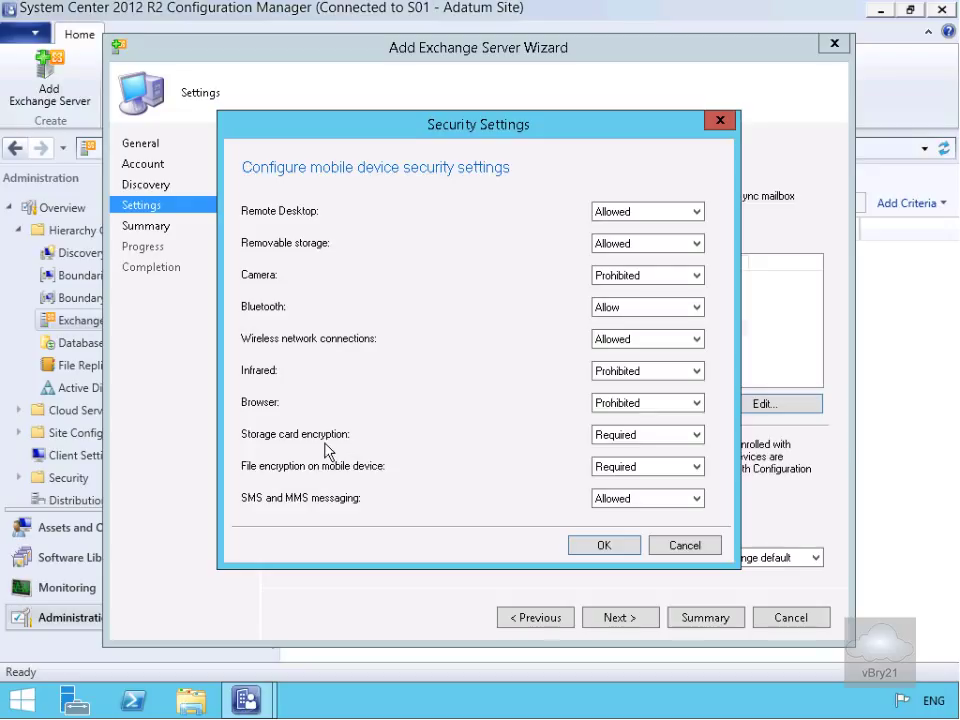
left_click(647, 434)
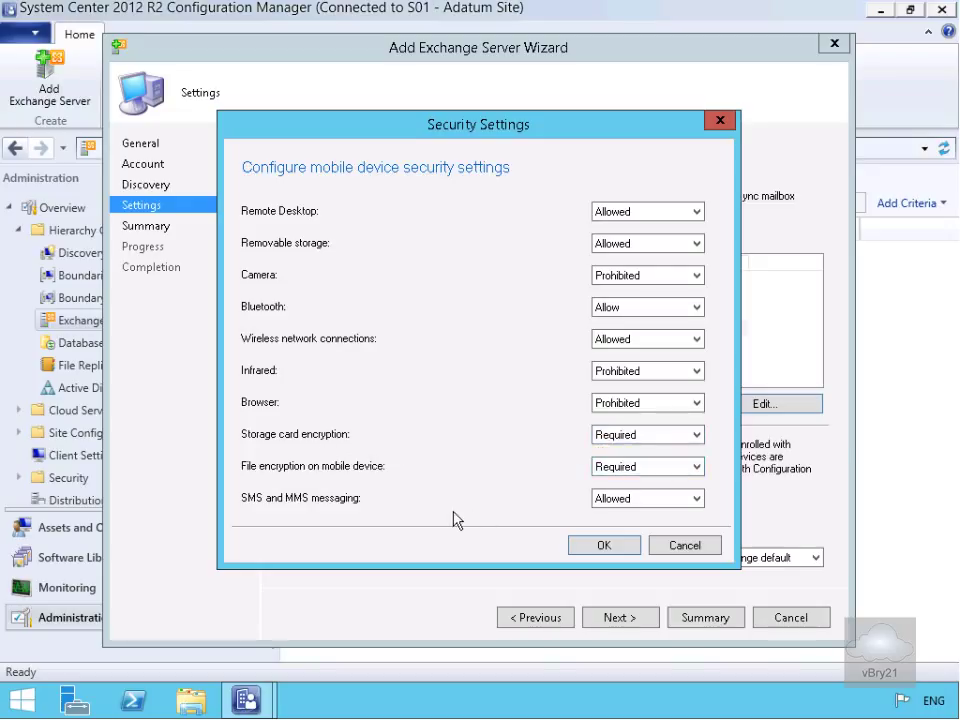
left_click(647, 498)
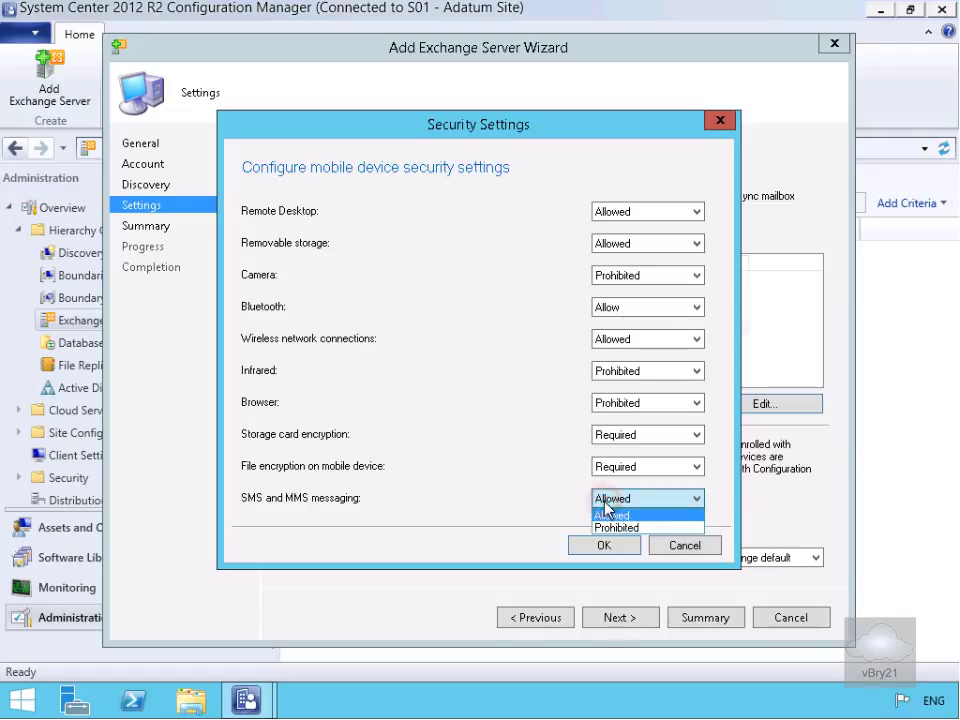
left_click(616, 527)
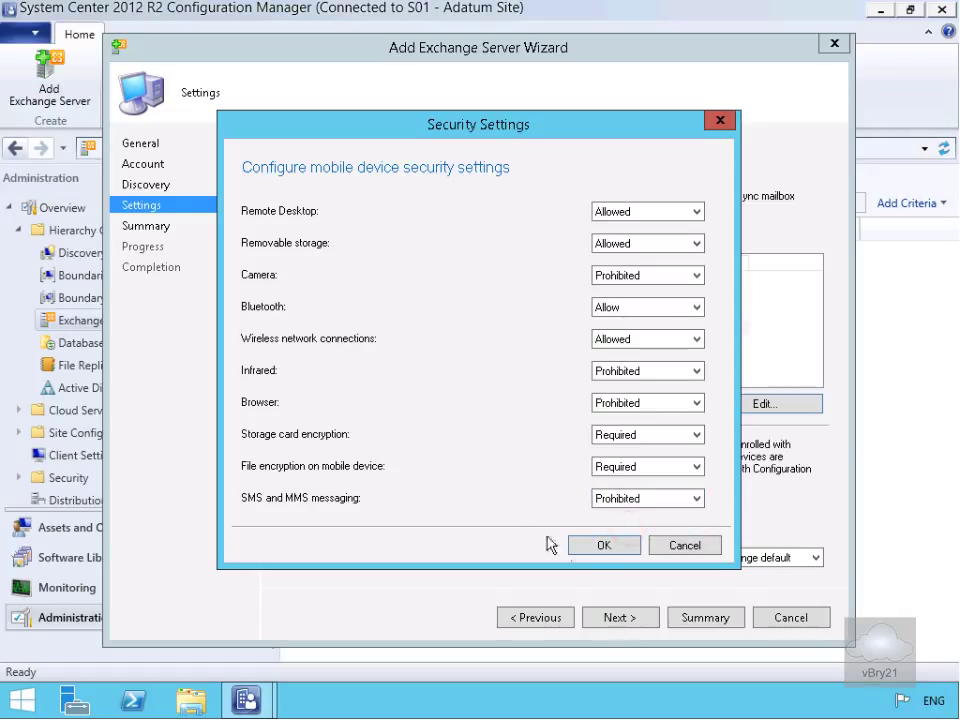
left_click(603, 545)
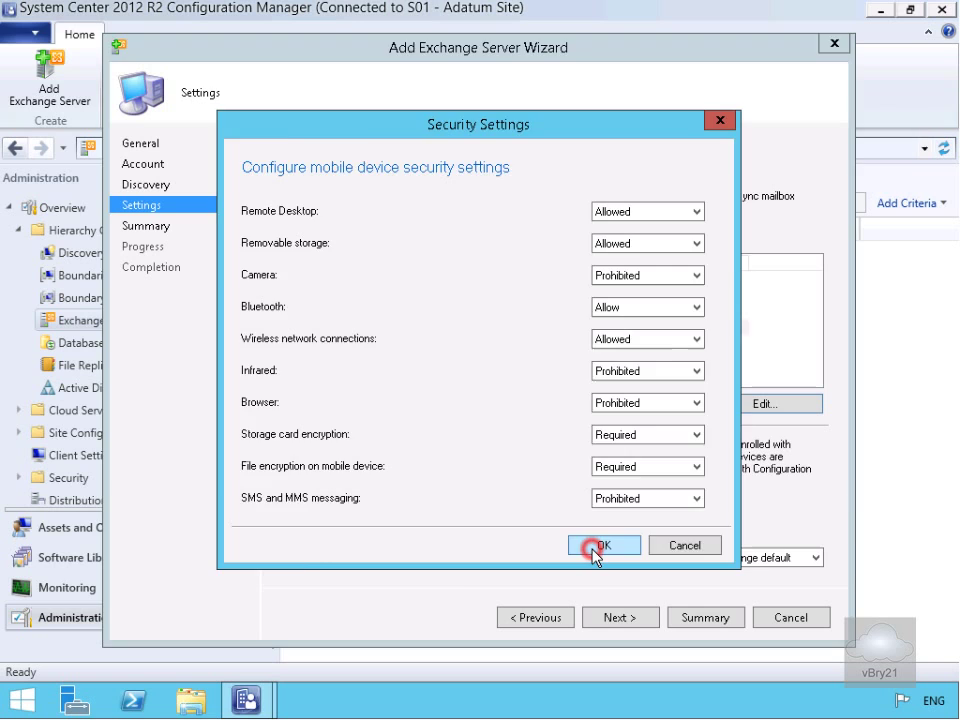
left_click(604, 545)
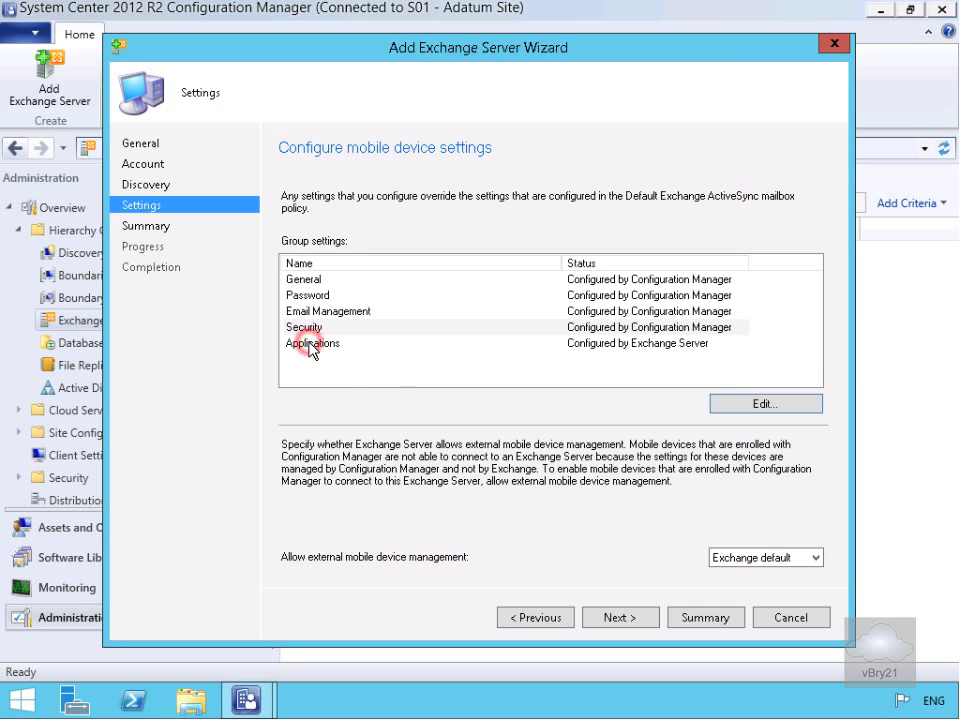
- Edit the Applications group, keeping unsigned file installation and unsigned applications prohibited
left_click(764, 403)
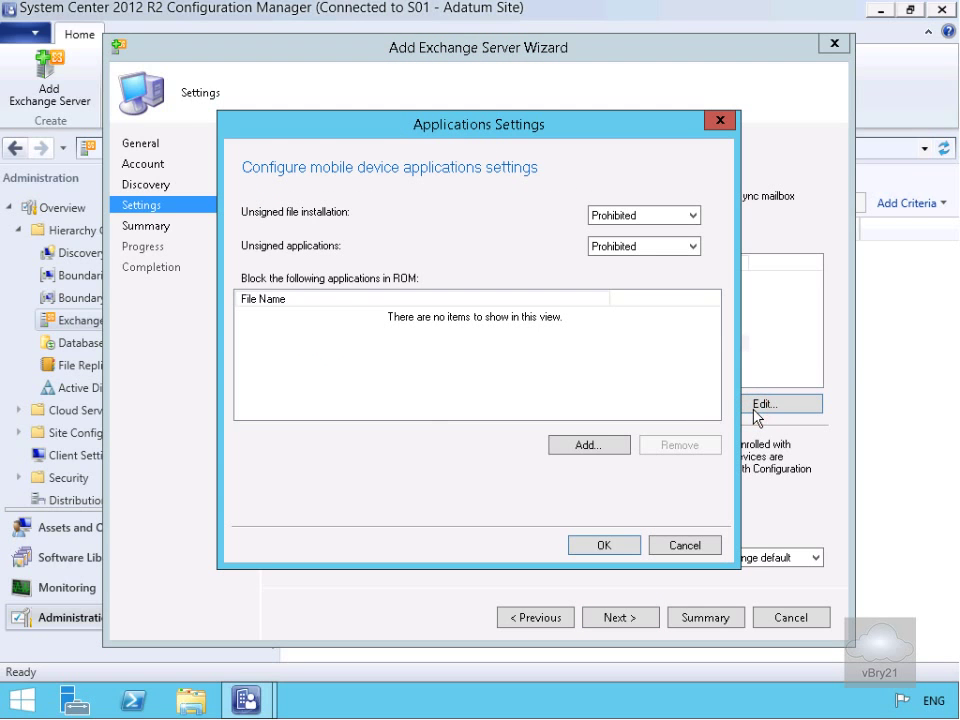
mouse_move(288, 228)
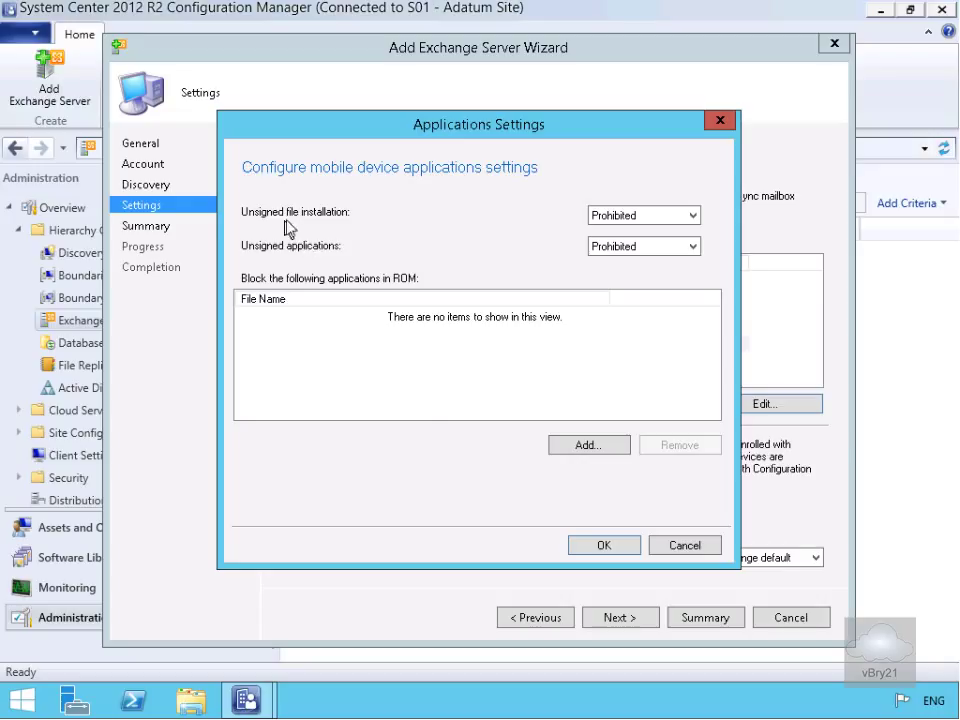
mouse_move(285, 243)
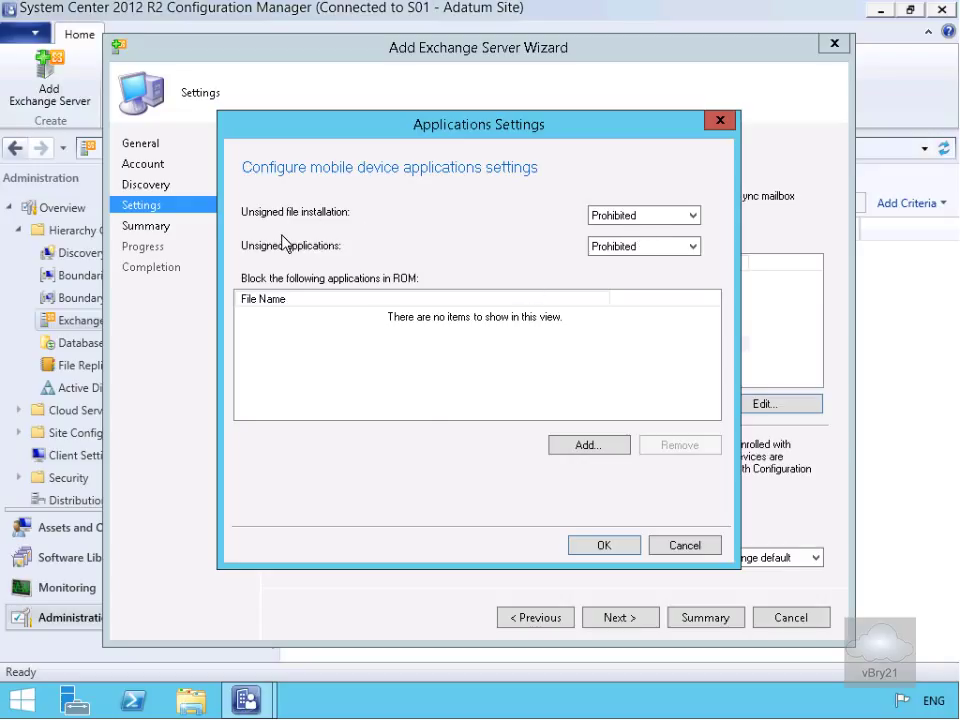
mouse_move(666, 266)
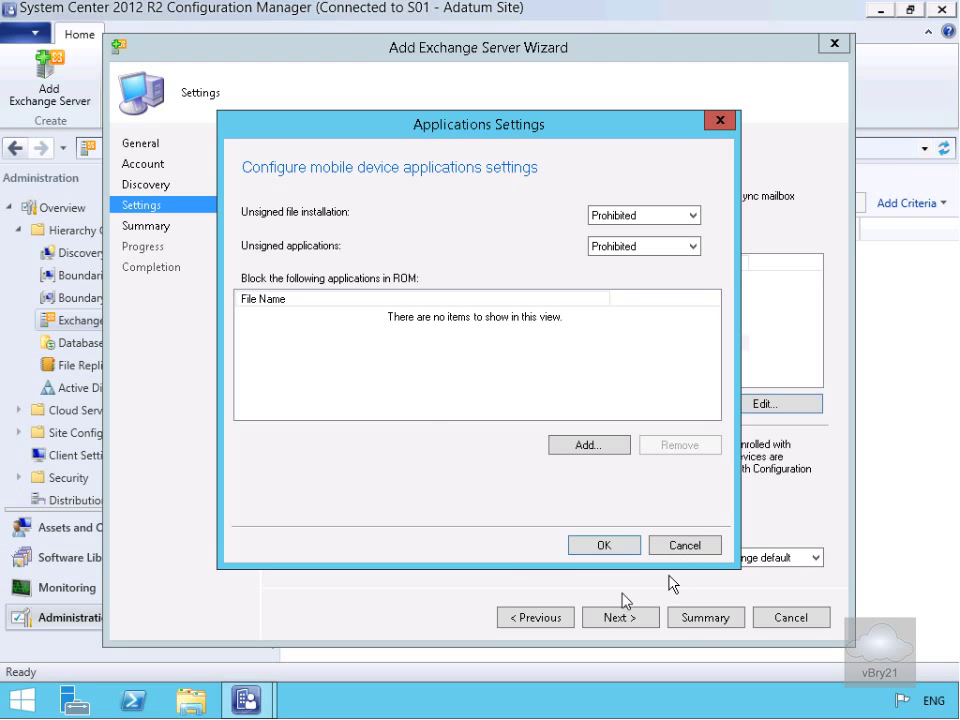
left_click(604, 545)
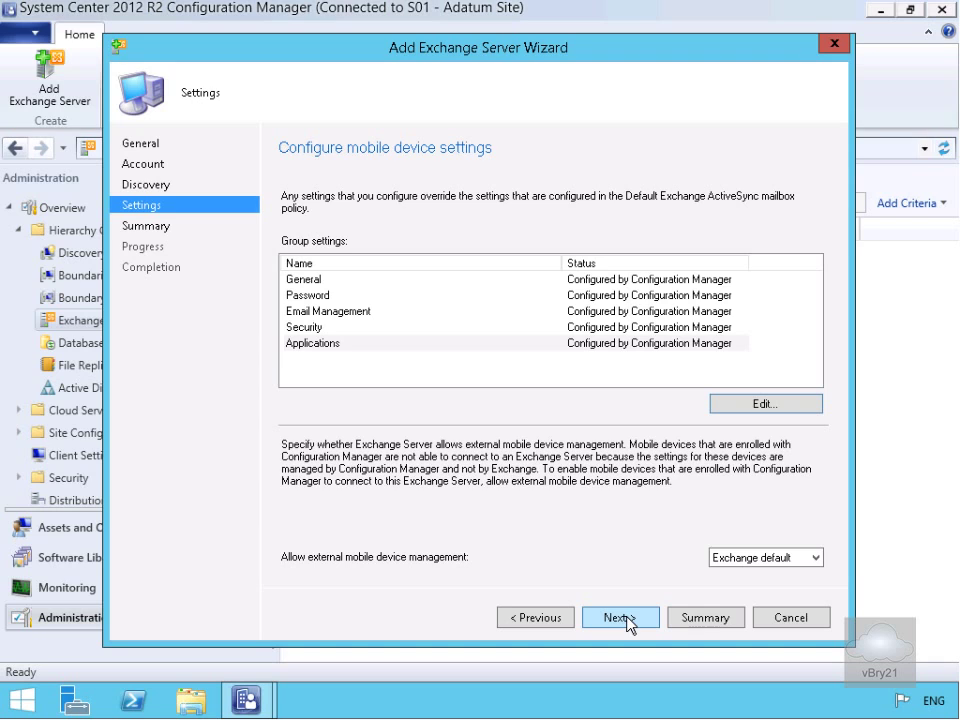
- Review the summary, apply the connector settings, and close the completed wizard
left_click(620, 617)
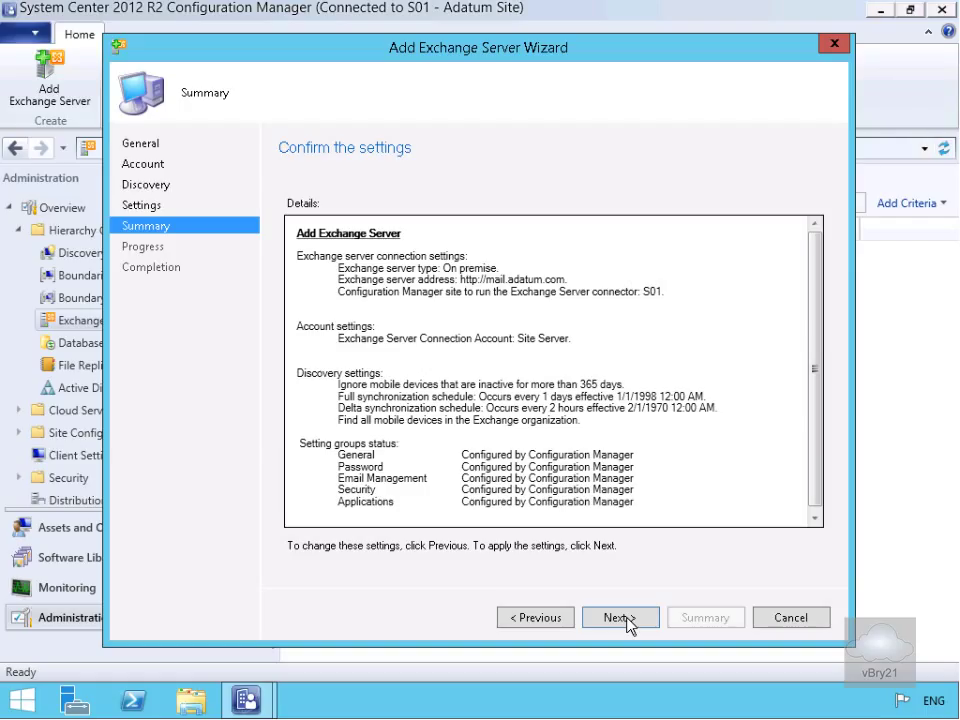
left_click(620, 617)
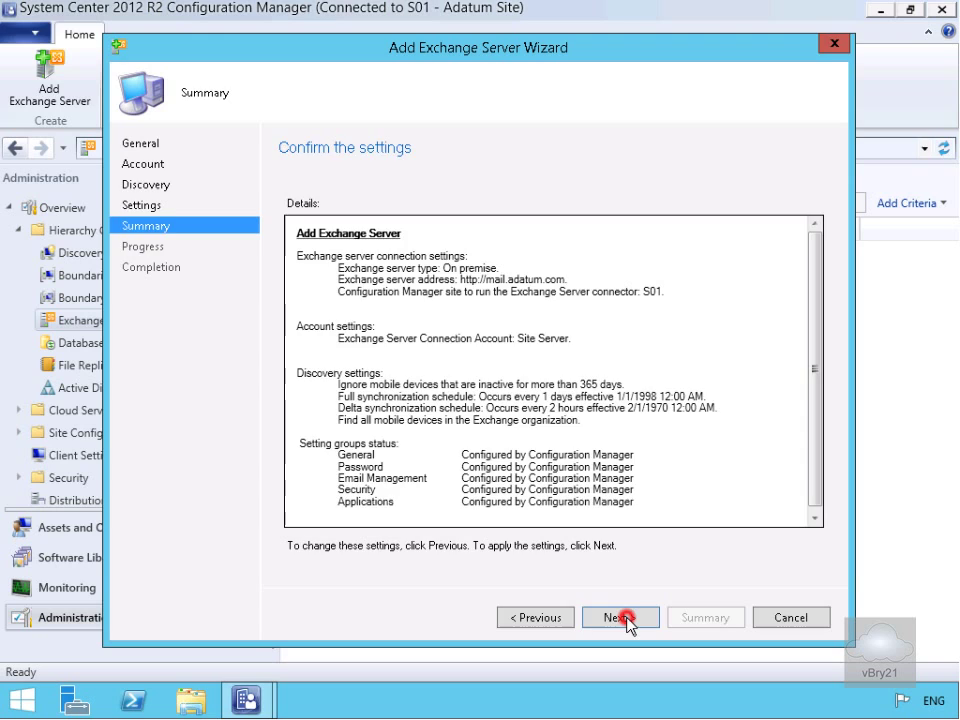
left_click(620, 617)
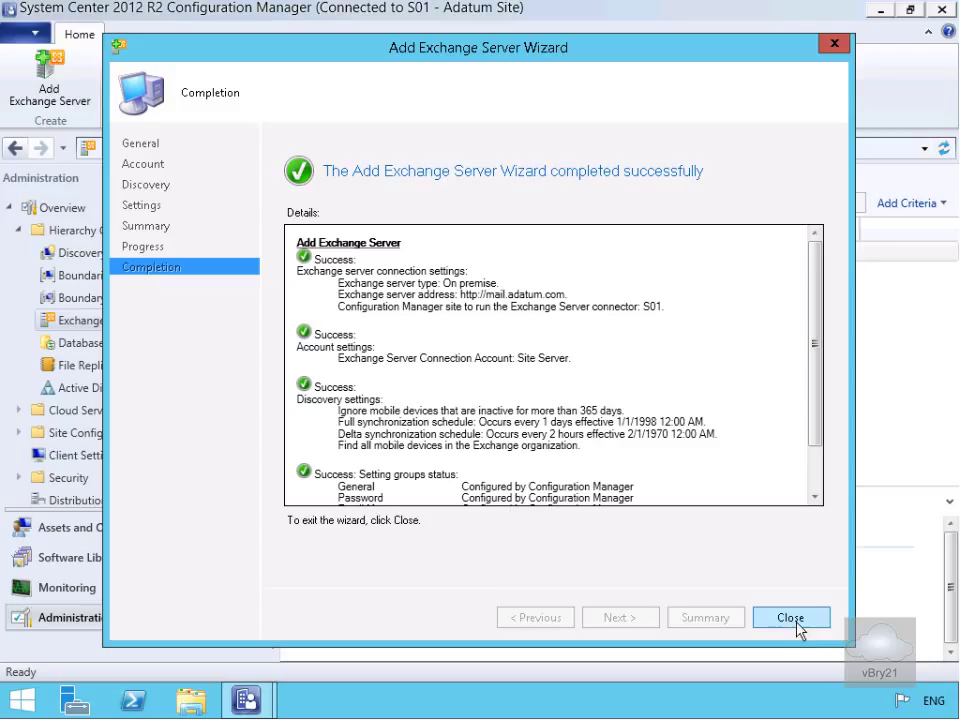
left_click(791, 617)
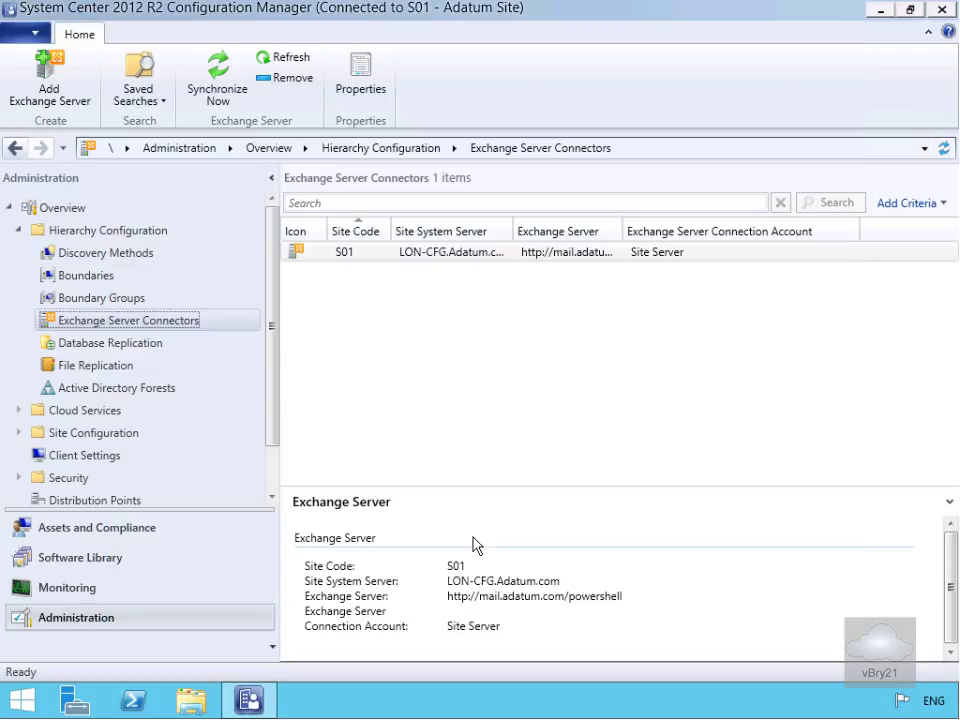